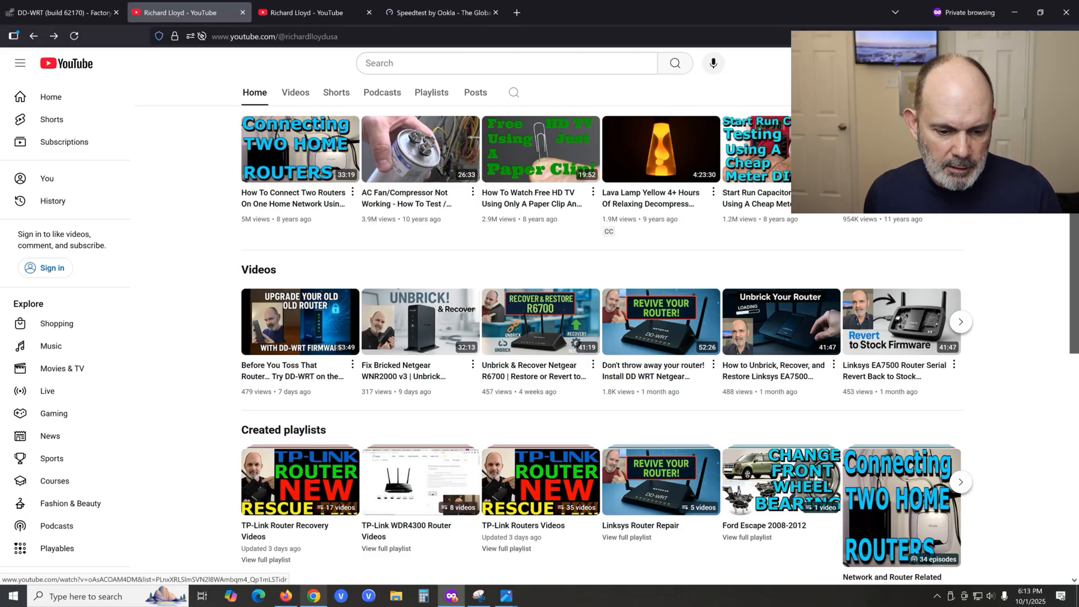
pyautogui.moveTo(505, 595)
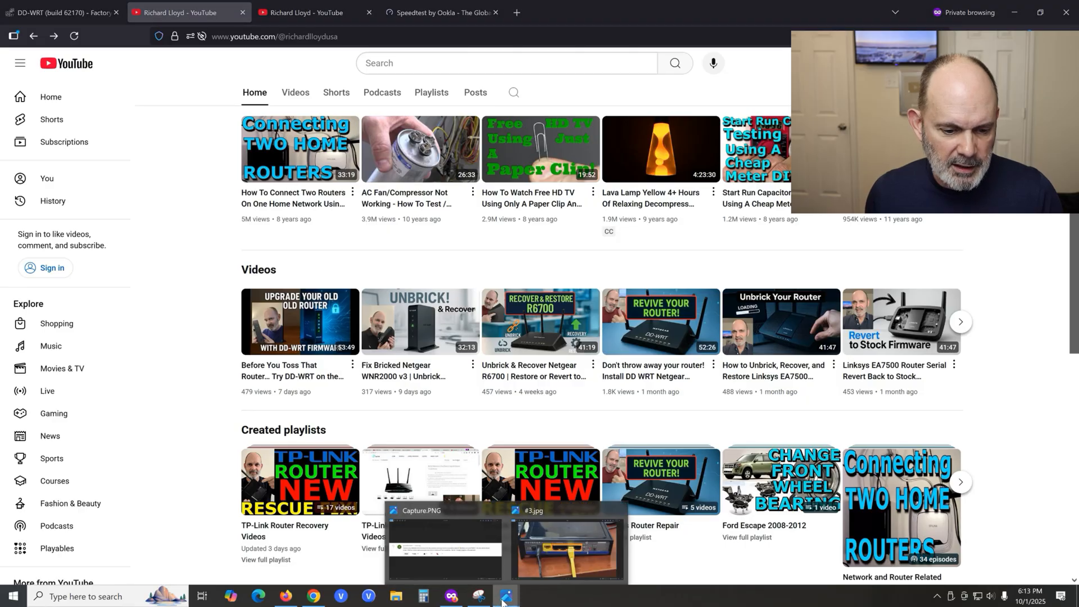
# Open the Capture.PNG screenshot of the wnr2000v3 lockout comment in Photos.
pyautogui.click(444, 547)
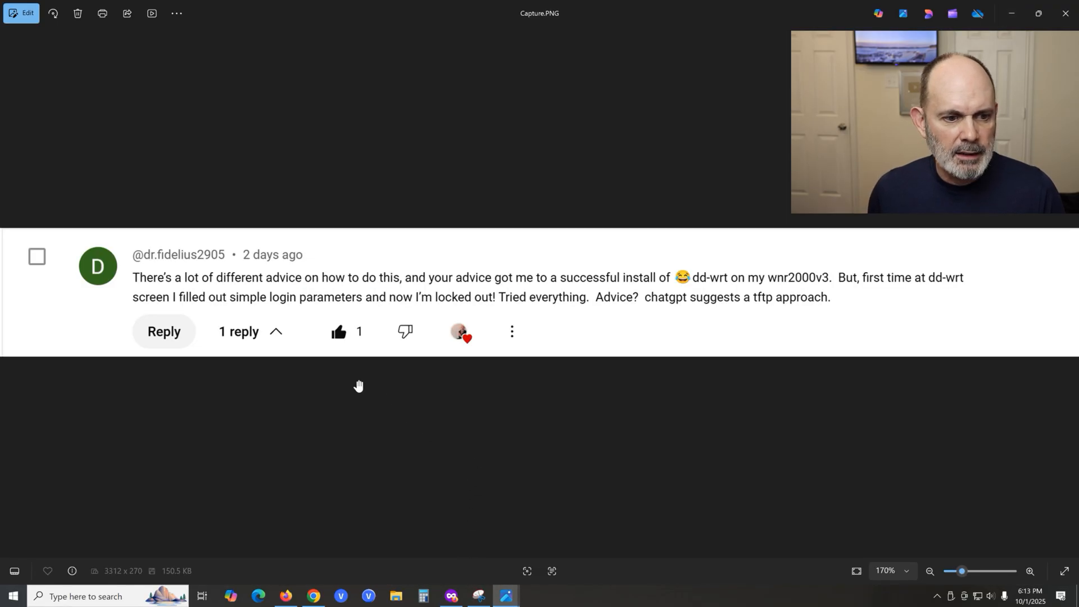
pyautogui.moveTo(175, 267)
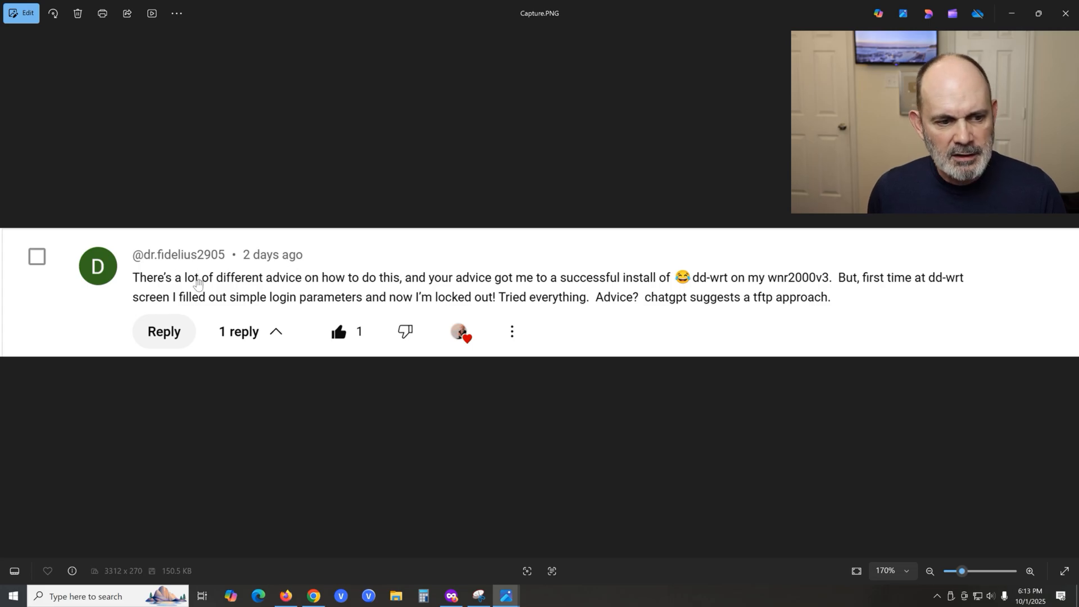
pyautogui.moveTo(358, 281)
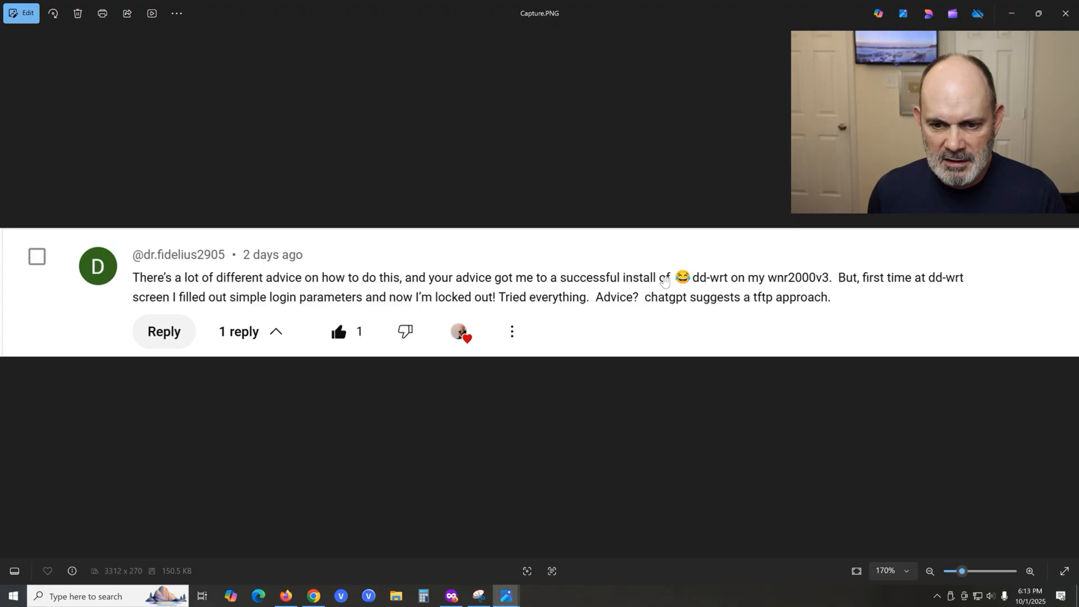
pyautogui.moveTo(726, 288)
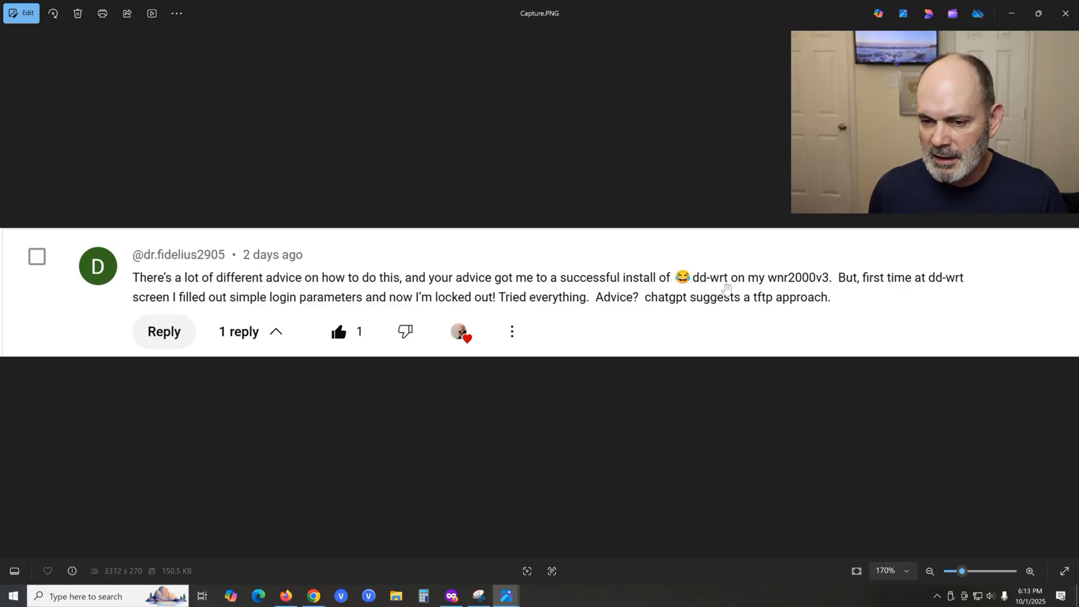
pyautogui.moveTo(830, 289)
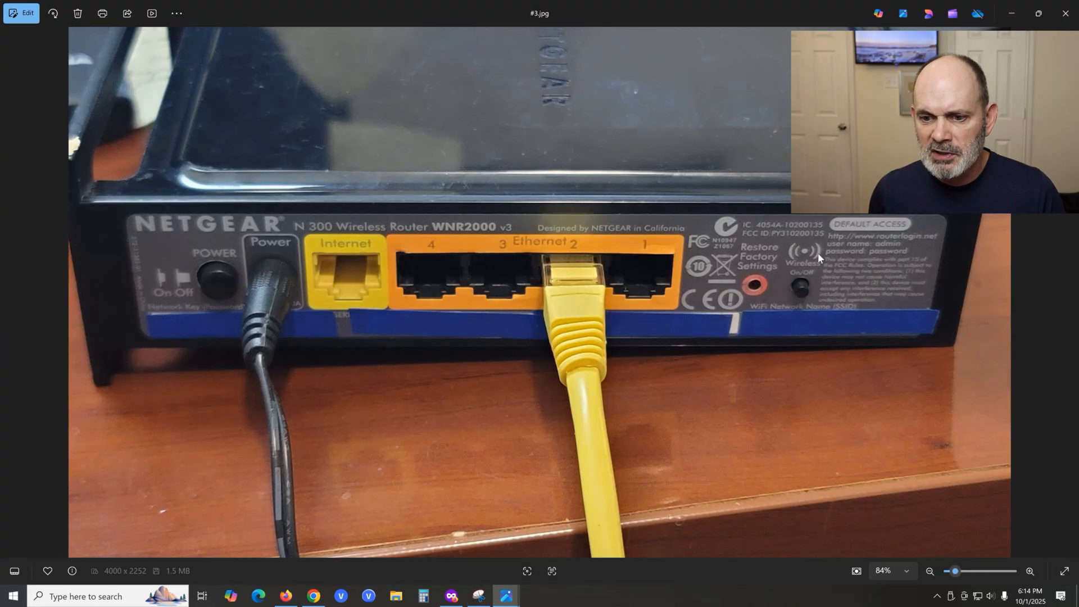
pyautogui.moveTo(782, 266)
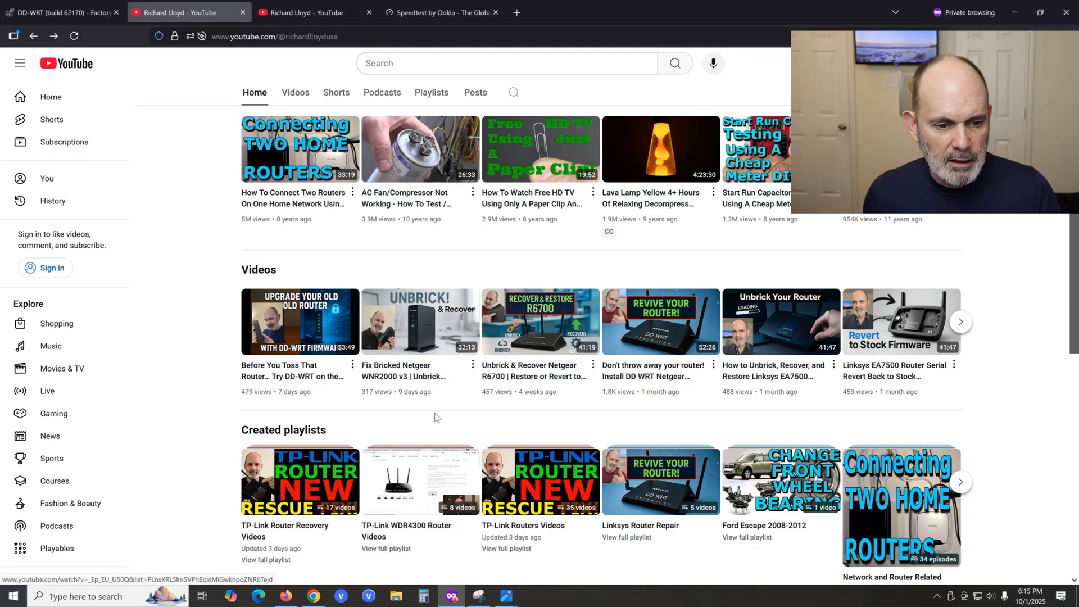
pyautogui.moveTo(419, 322)
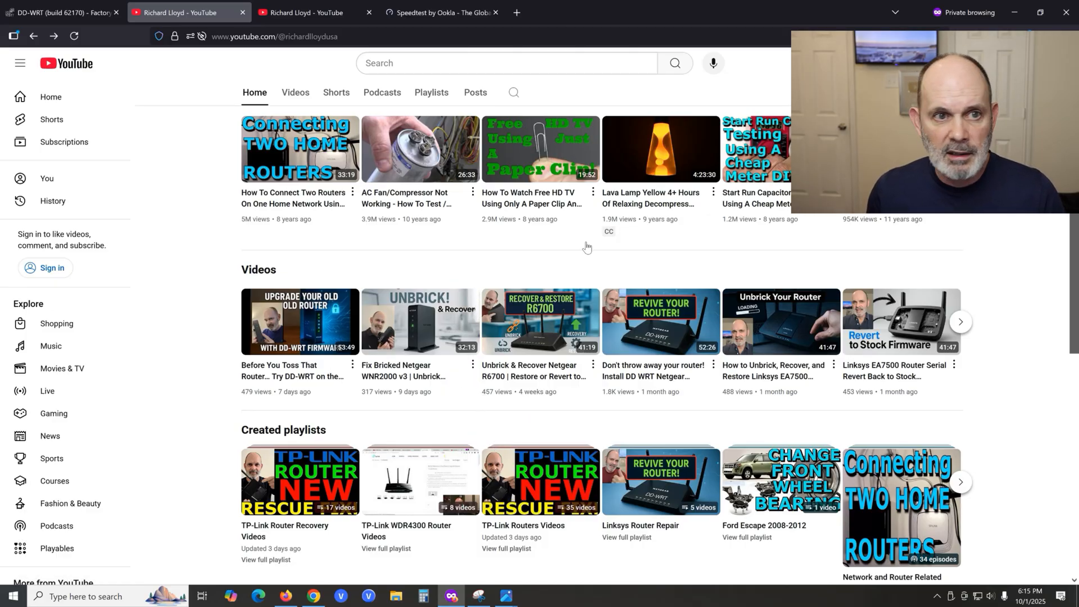
pyautogui.moveTo(315, 13)
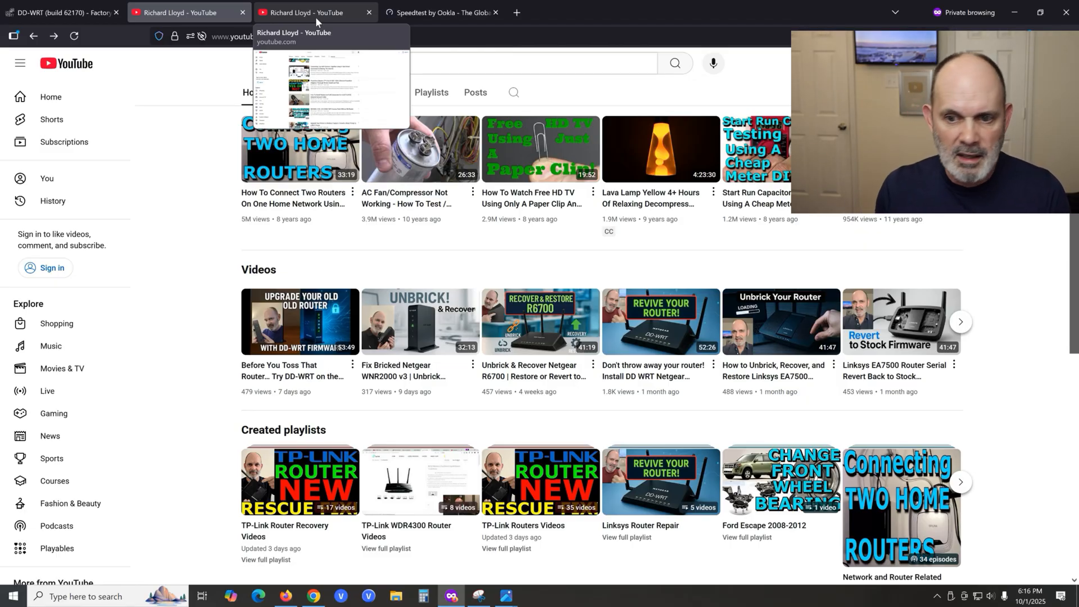
pyautogui.moveTo(260, 5)
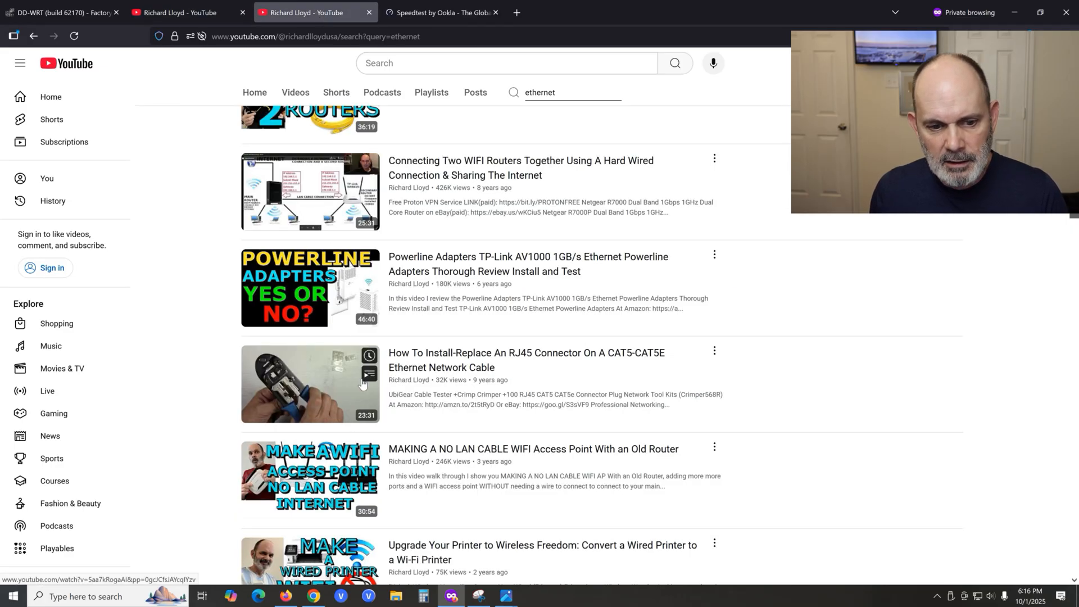
pyautogui.moveTo(940, 390)
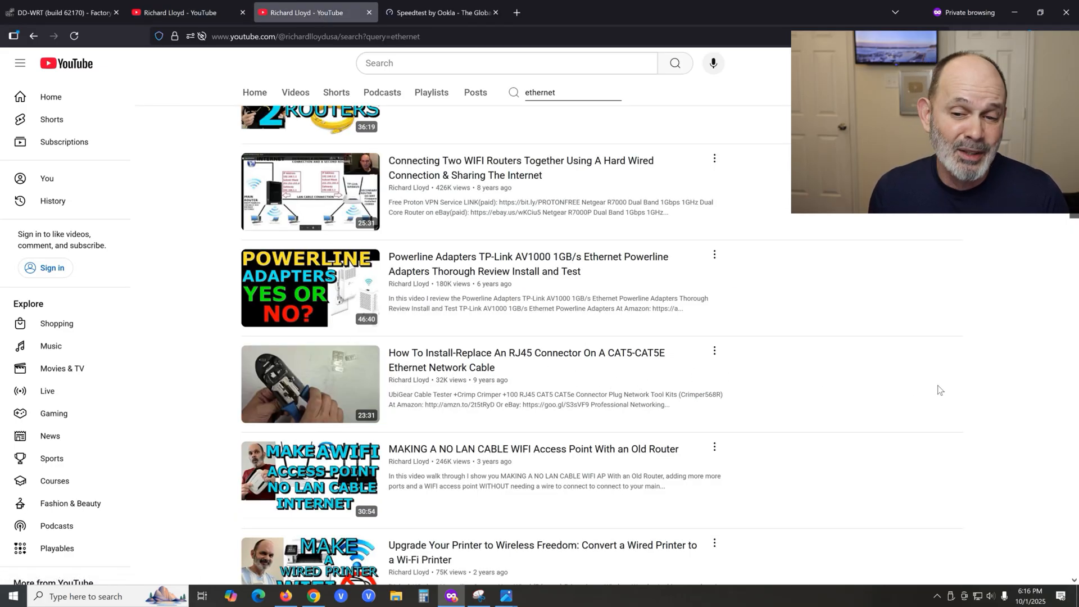
pyautogui.moveTo(791, 383)
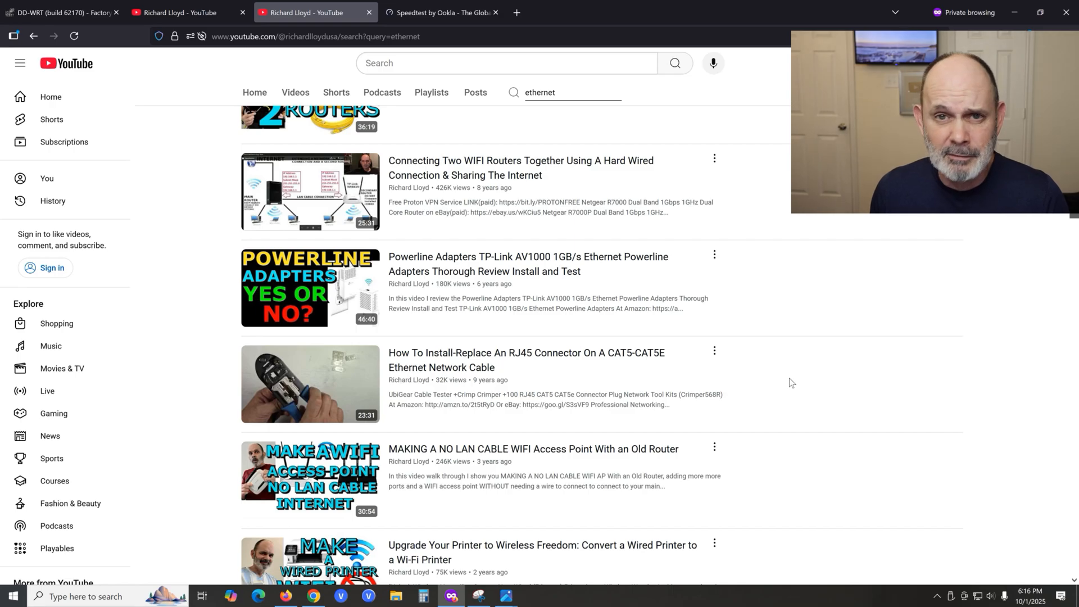
pyautogui.moveTo(803, 350)
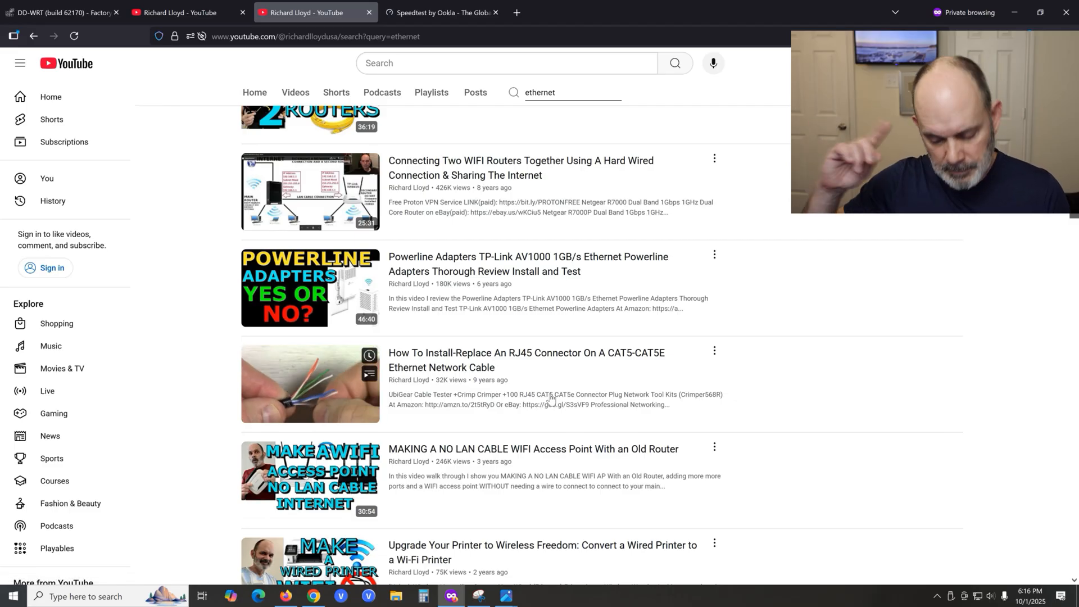
pyautogui.moveTo(553, 282)
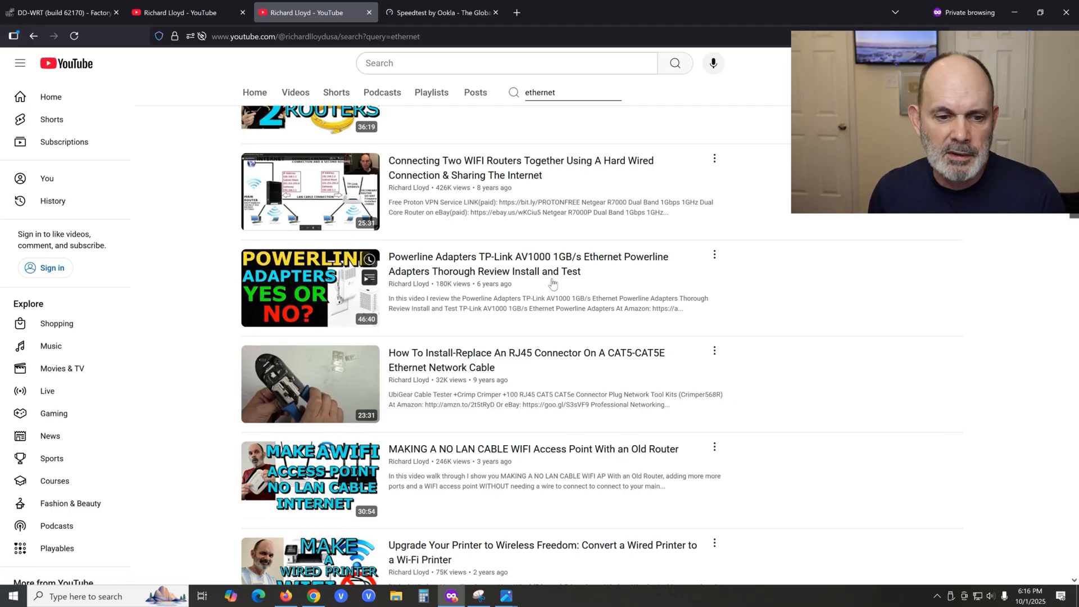
pyautogui.moveTo(172, 277)
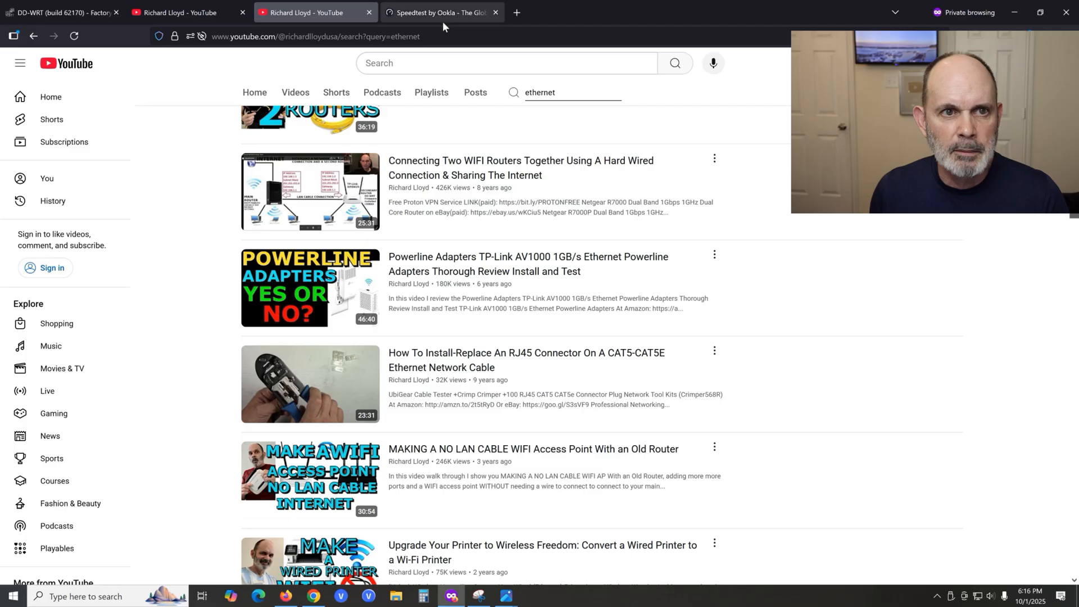
pyautogui.moveTo(440, 12)
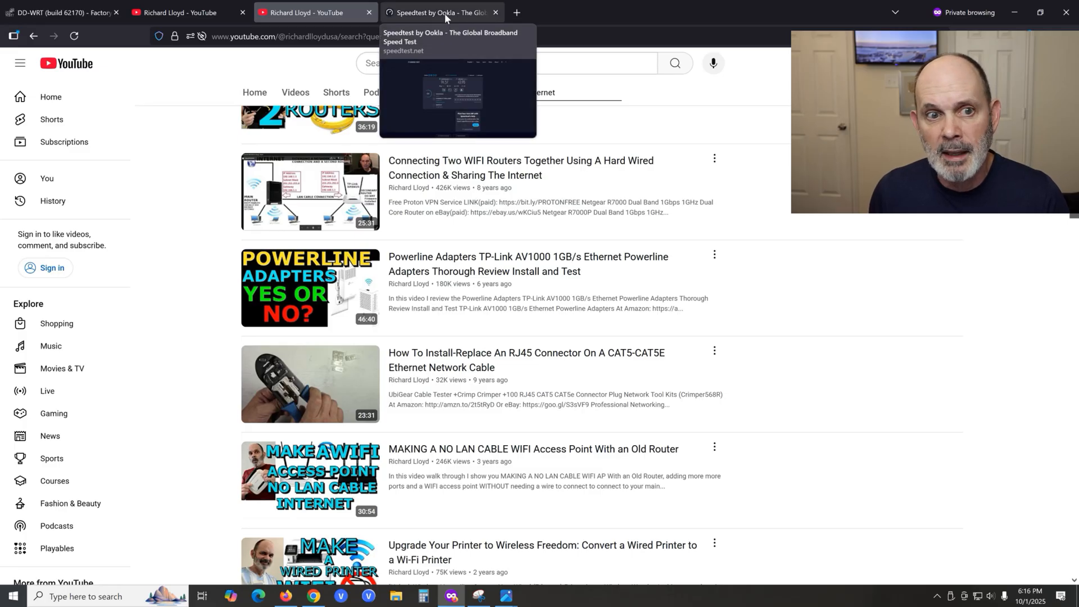
# Confirm the Wi-Fi connection and run a speed test reaching 94.70 Mbps down, 39.67 up.
pyautogui.click(440, 12)
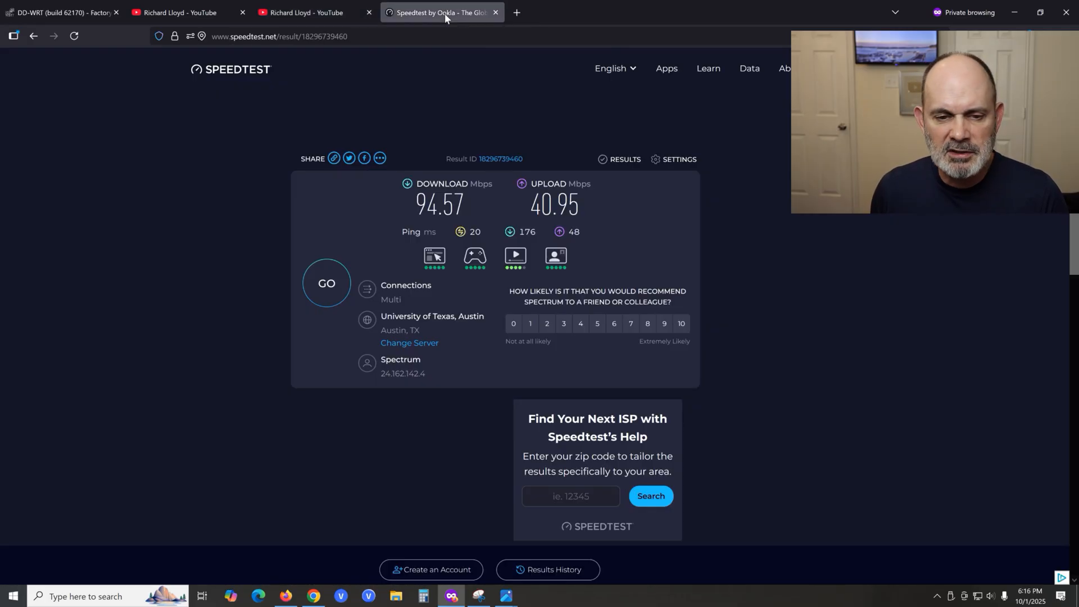
pyautogui.click(513, 323)
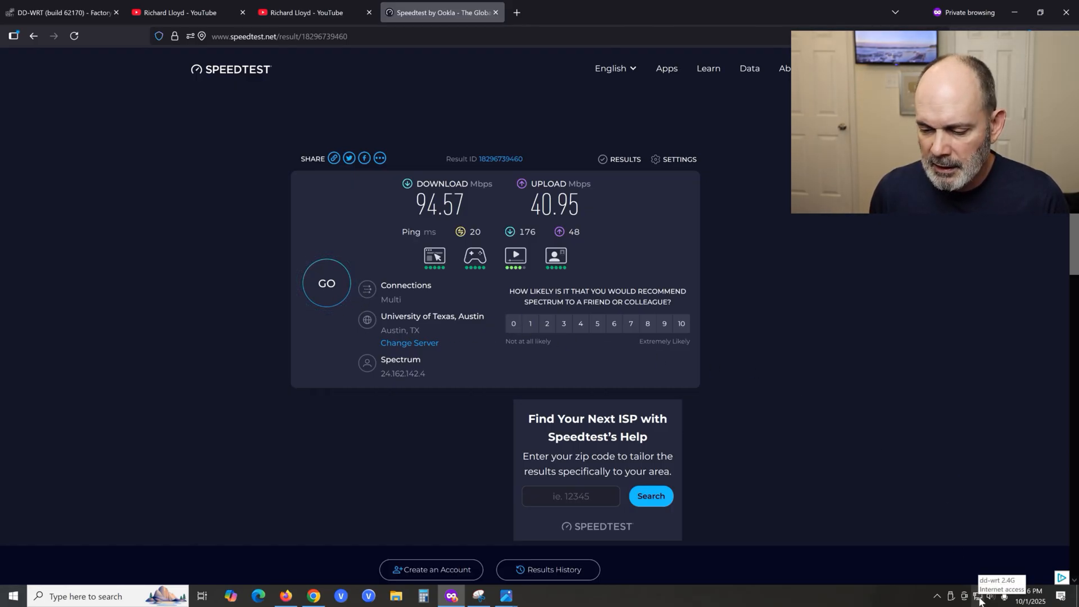
pyautogui.click(979, 596)
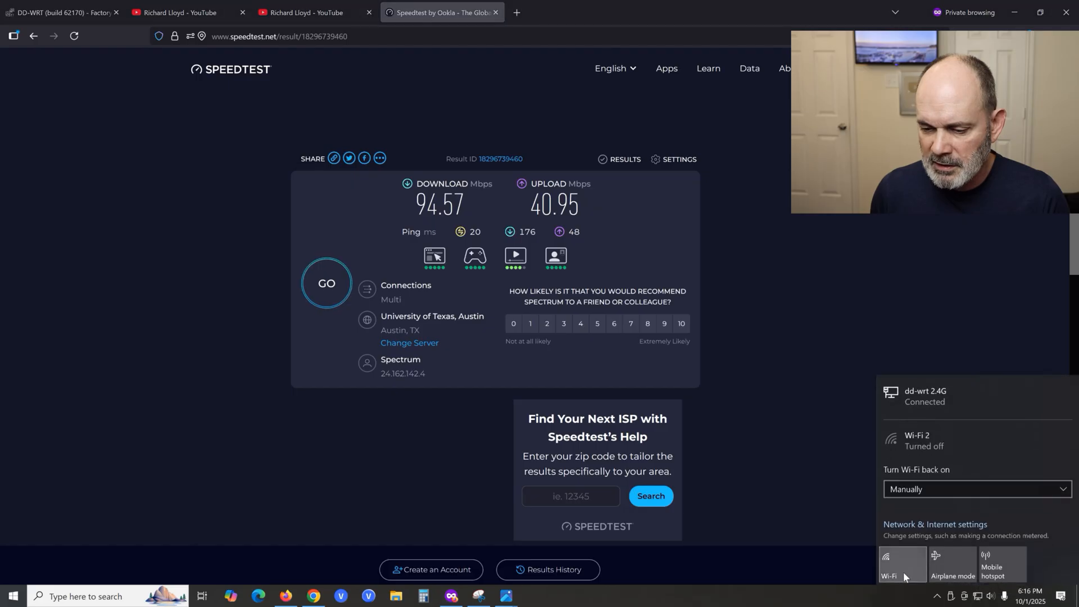
pyautogui.moveTo(661, 126)
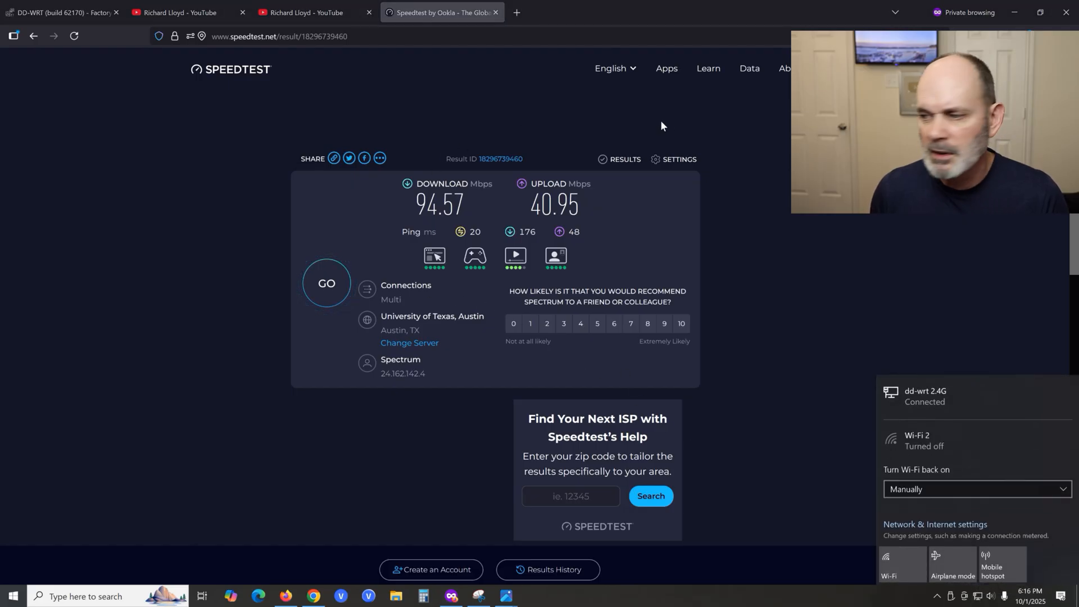
pyautogui.click(326, 282)
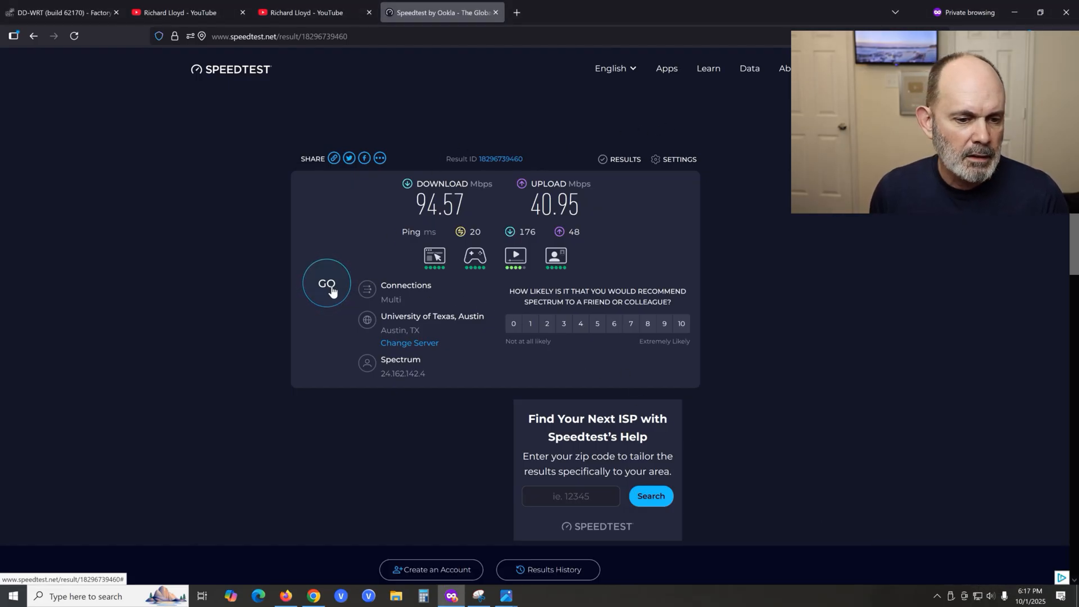
pyautogui.click(326, 283)
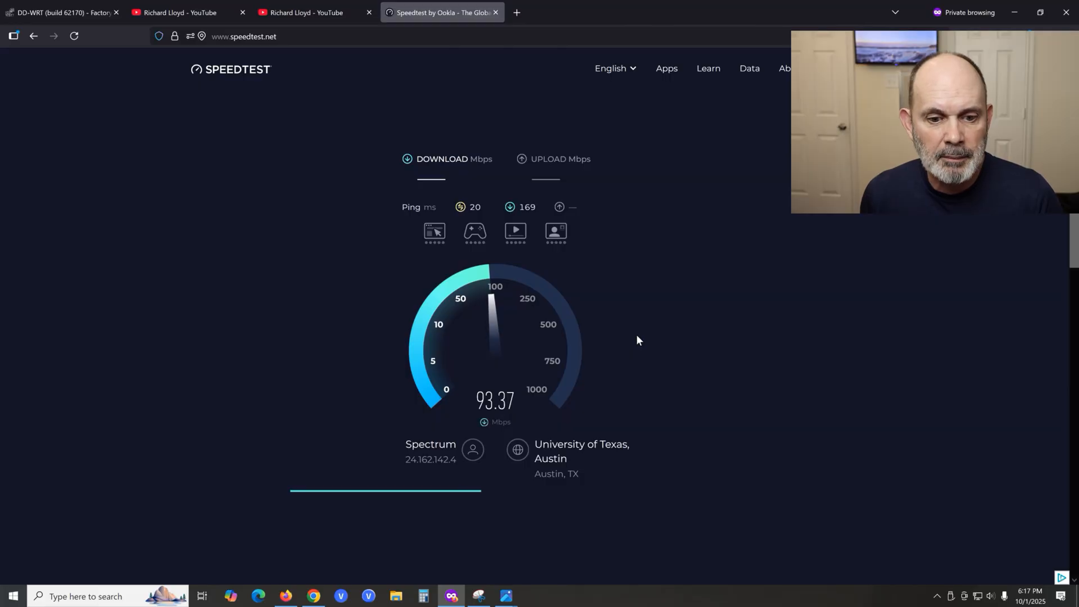
pyautogui.moveTo(709, 329)
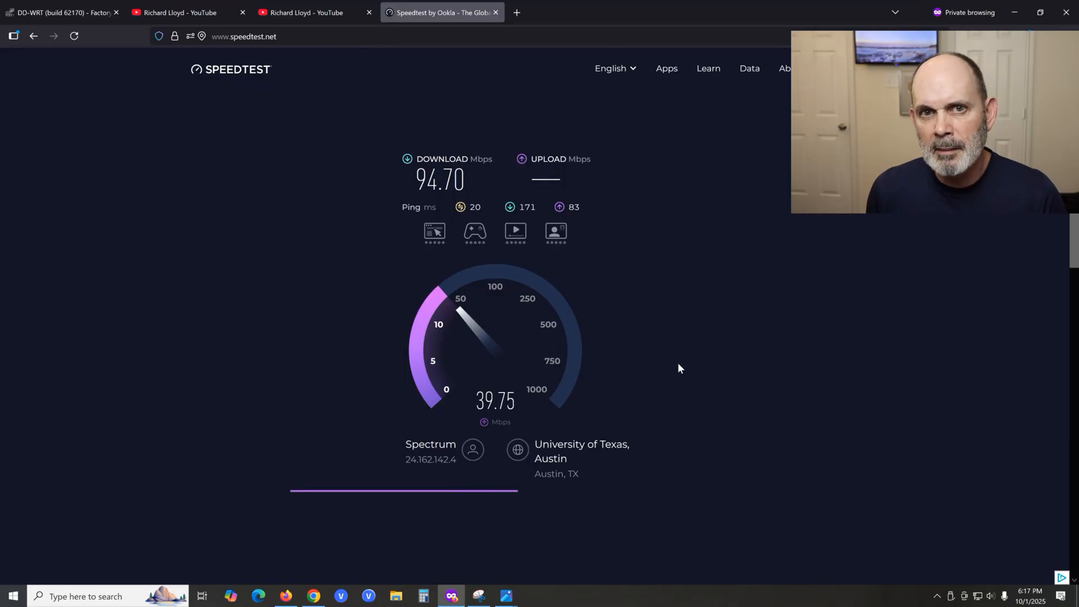
pyautogui.moveTo(512, 420)
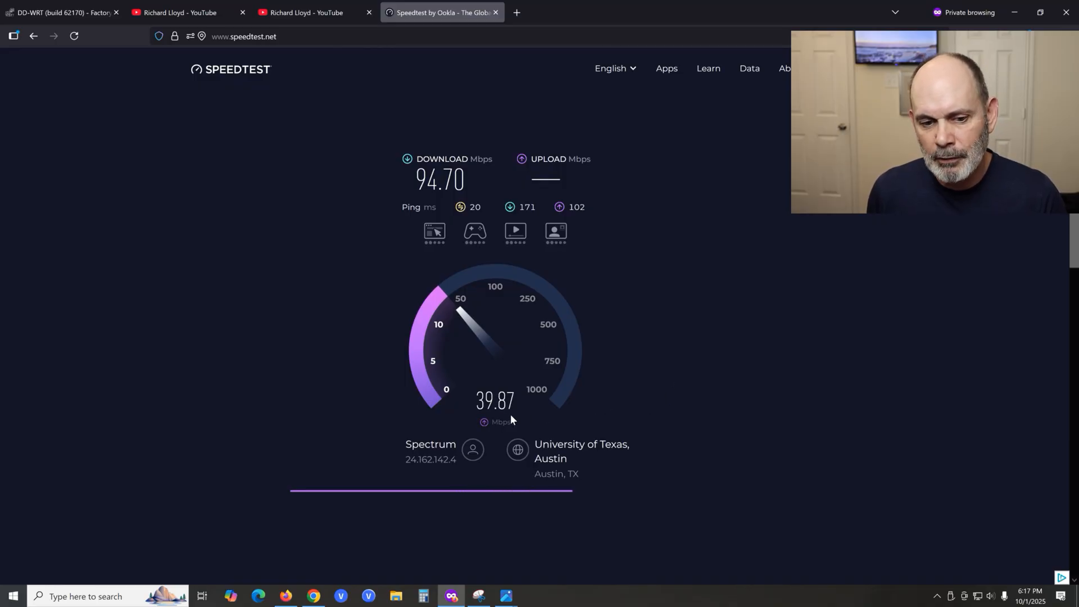
pyautogui.moveTo(666, 396)
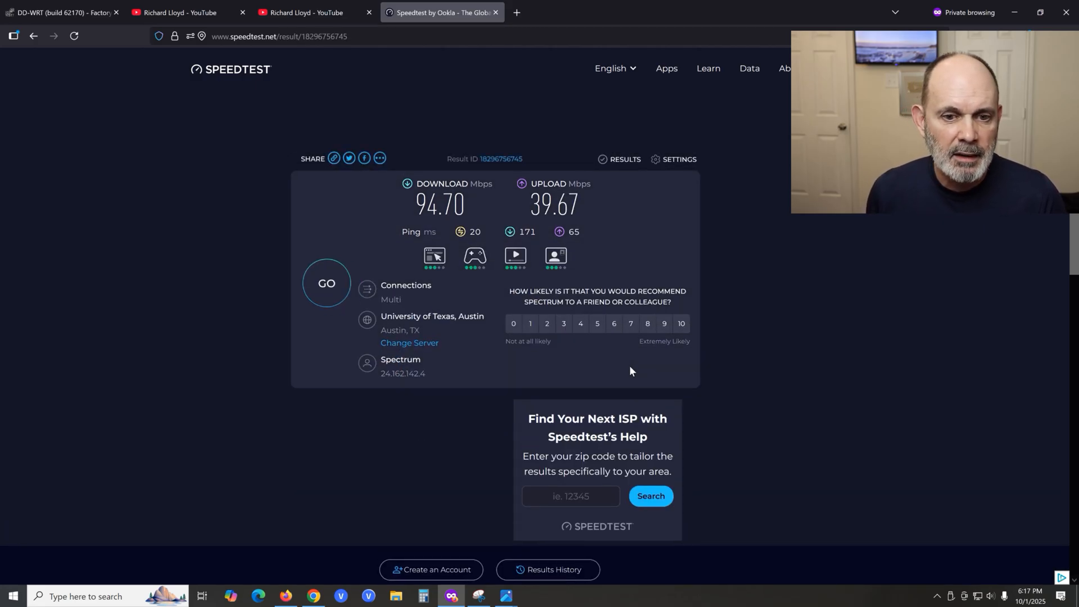
# Start another speed test on the Fort Worth server.
pyautogui.click(409, 343)
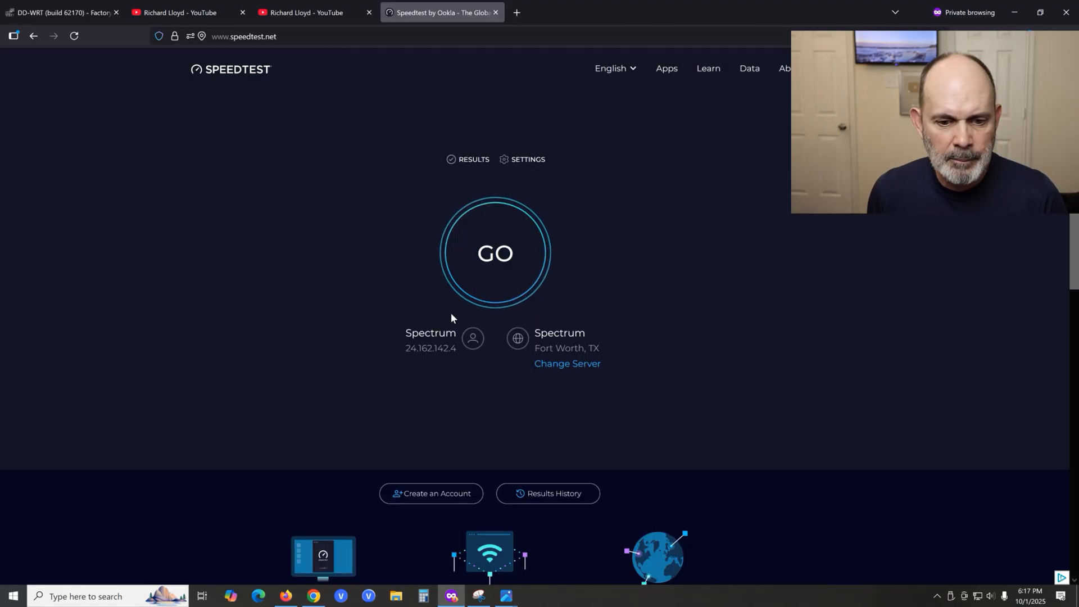
pyautogui.click(494, 253)
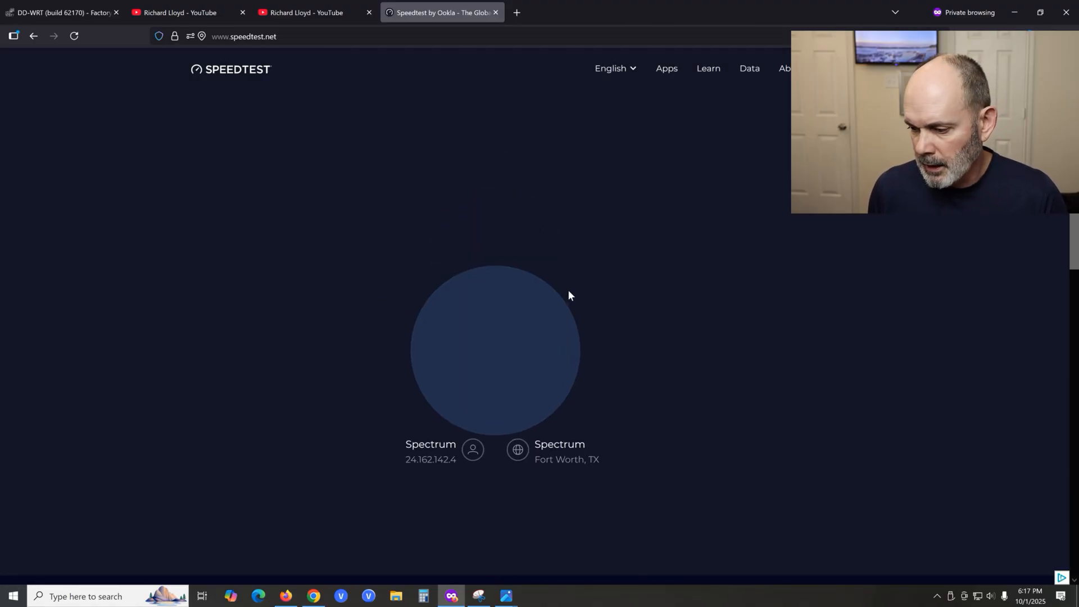
pyautogui.click(493, 349)
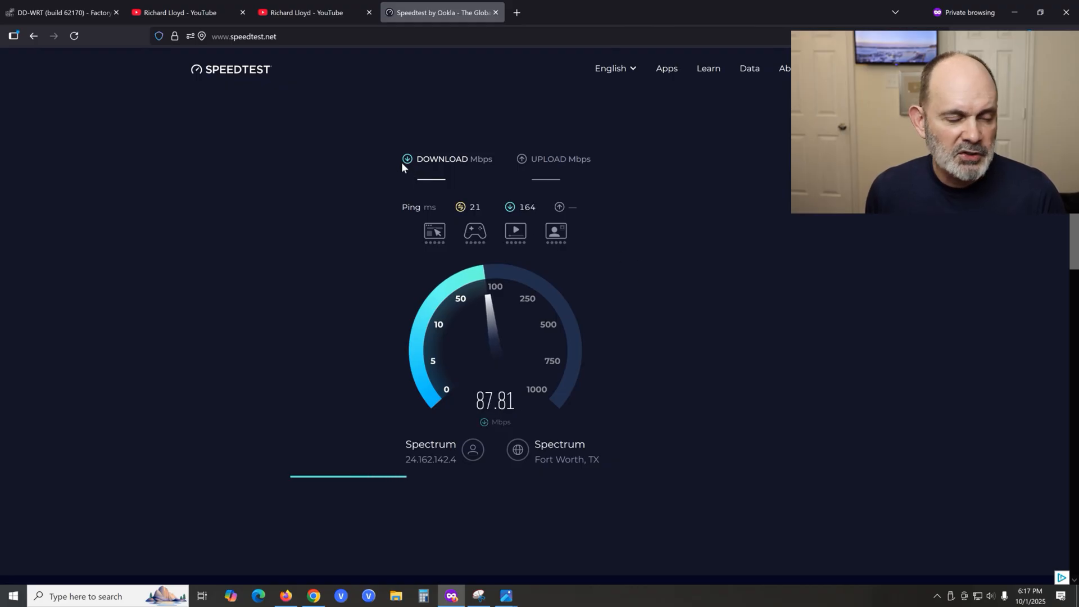
pyautogui.moveTo(58, 12)
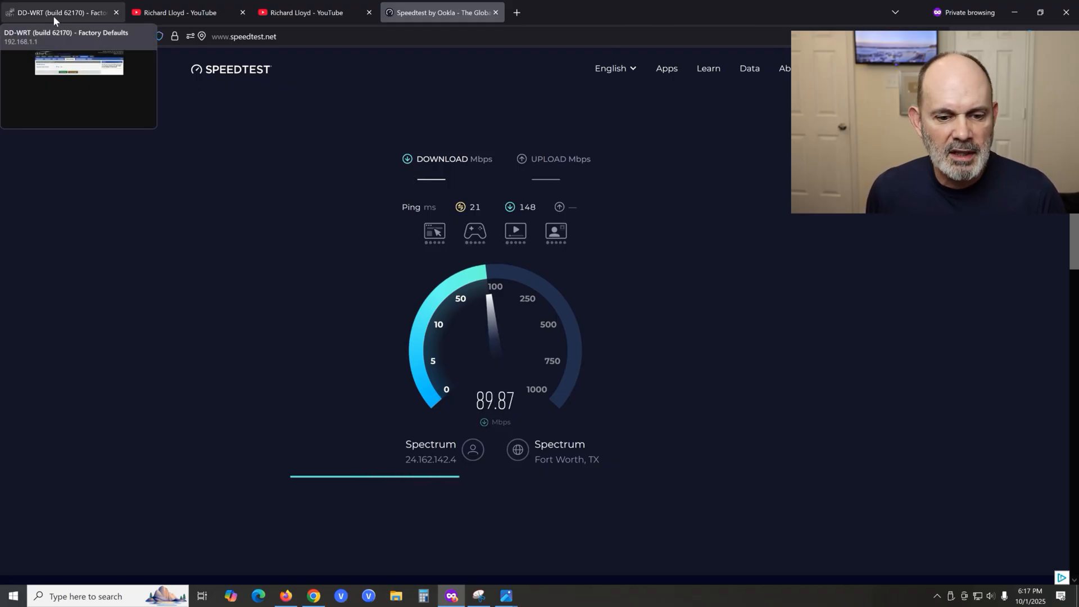
# Go to Administration > Factory Defaults and choose Yes for Restore to Factory Defaults.
pyautogui.click(61, 12)
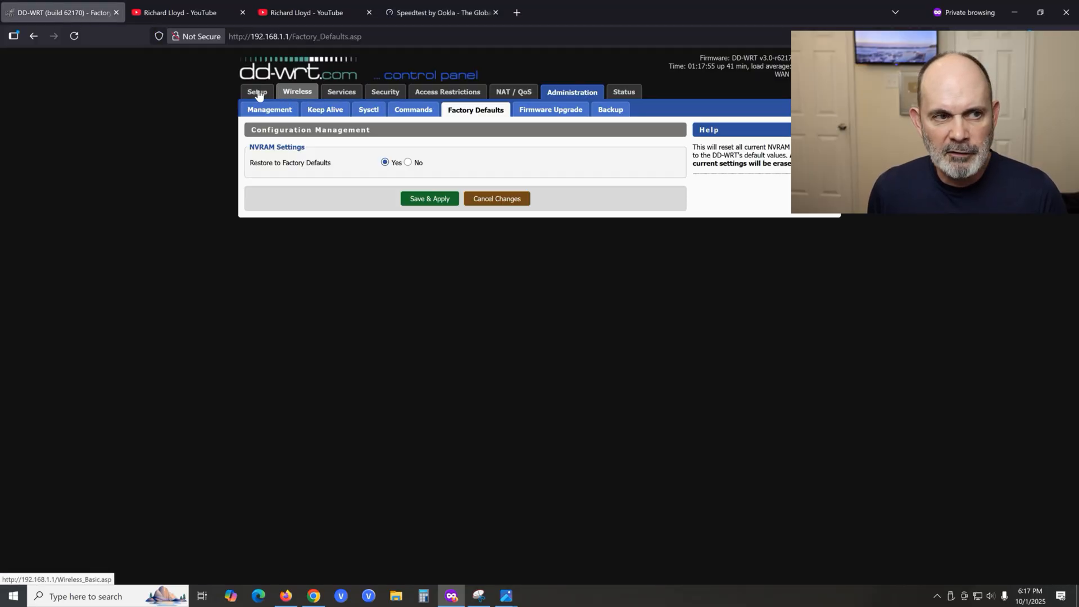
pyautogui.moveTo(609, 109)
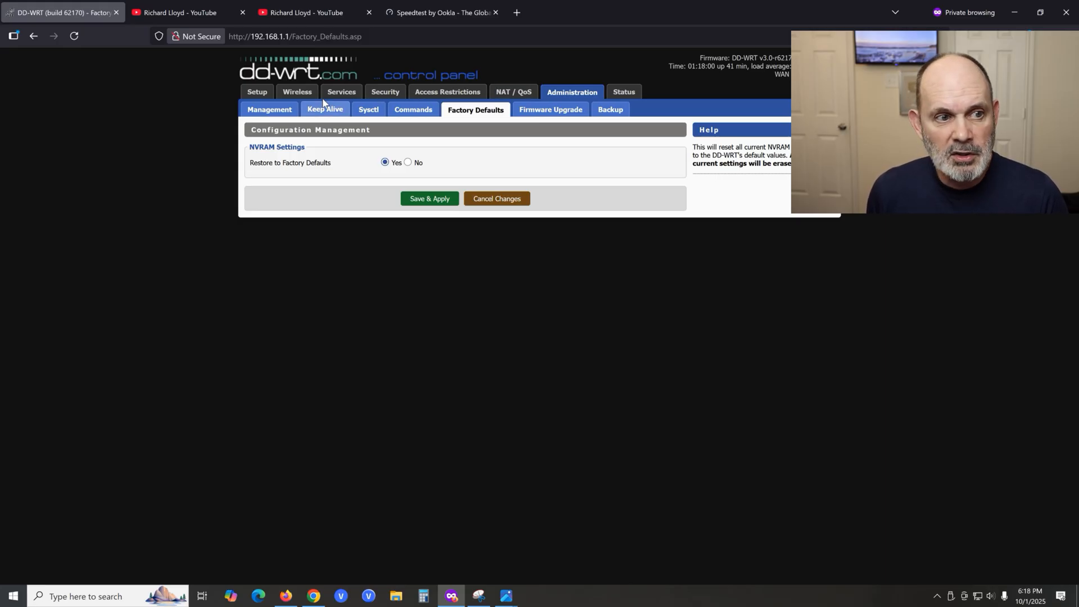
pyautogui.click(623, 92)
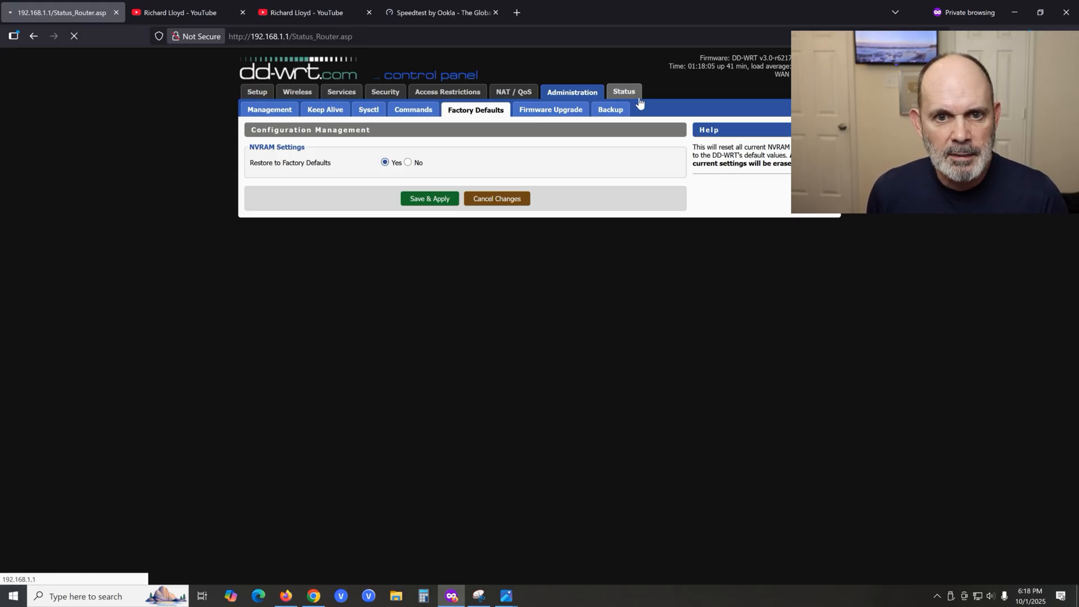
pyautogui.click(269, 109)
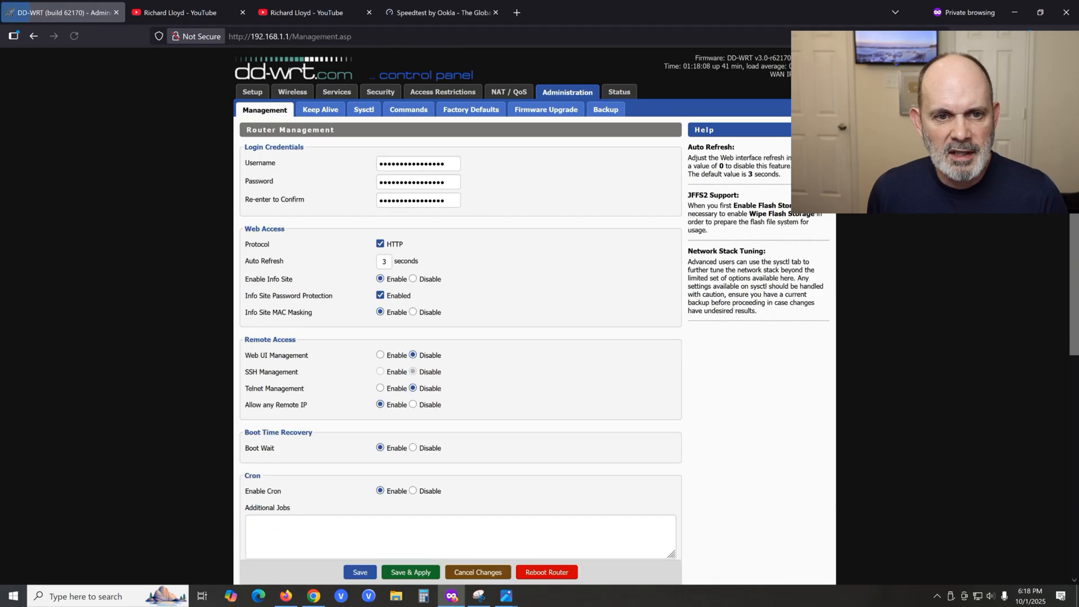
pyautogui.click(470, 110)
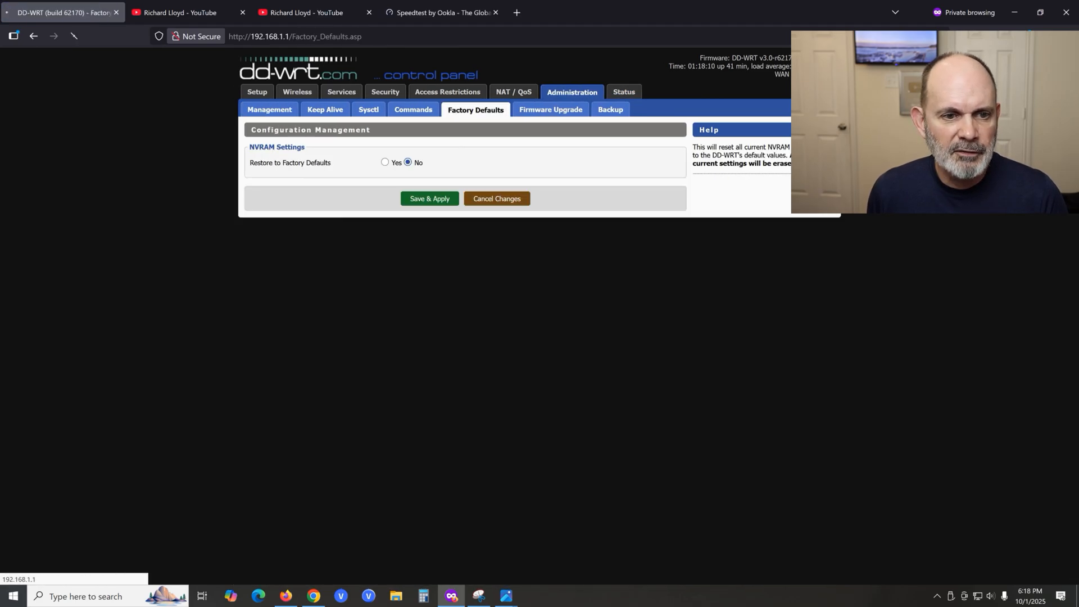
pyautogui.click(385, 163)
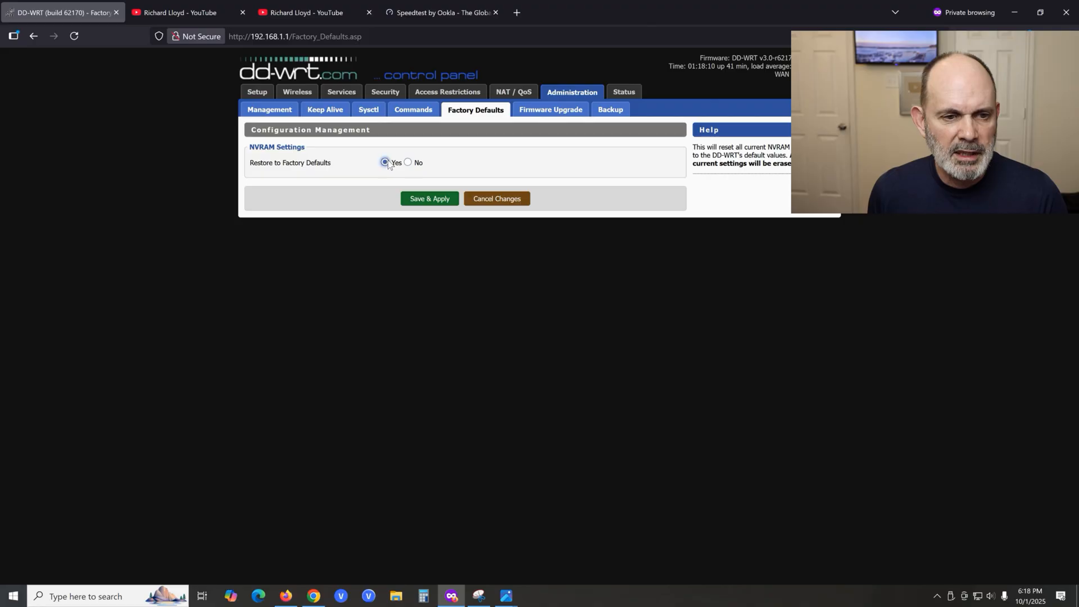
pyautogui.moveTo(352, 170)
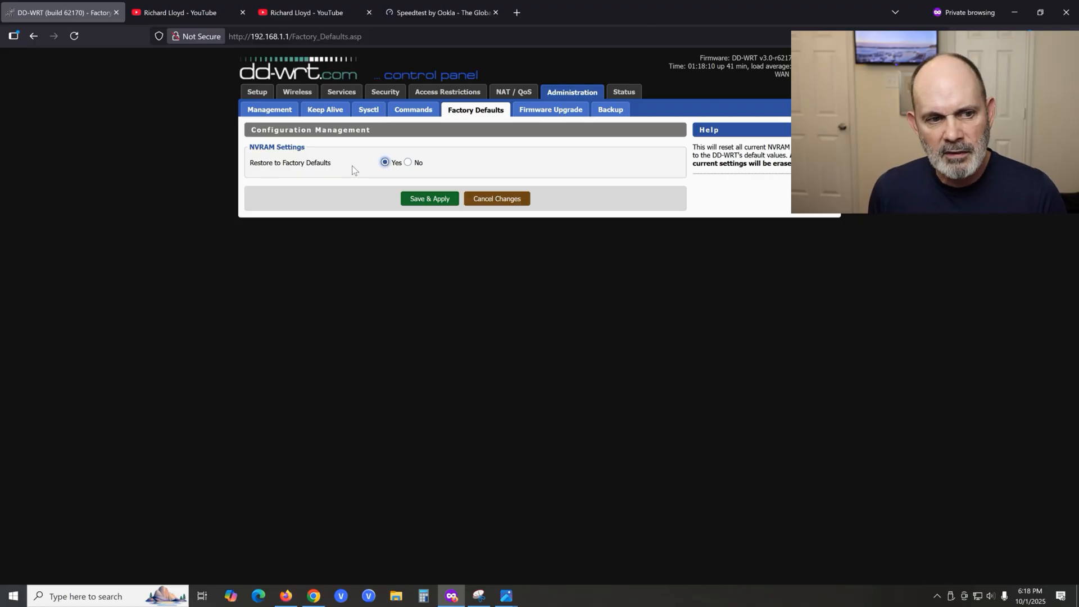
pyautogui.moveTo(430, 199)
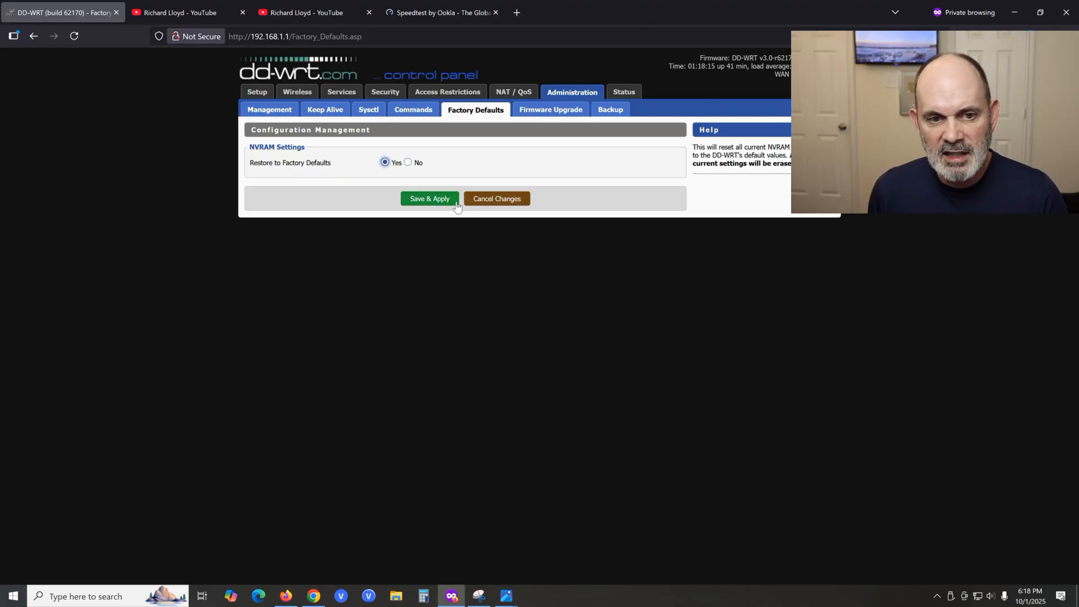
pyautogui.moveTo(561, 70)
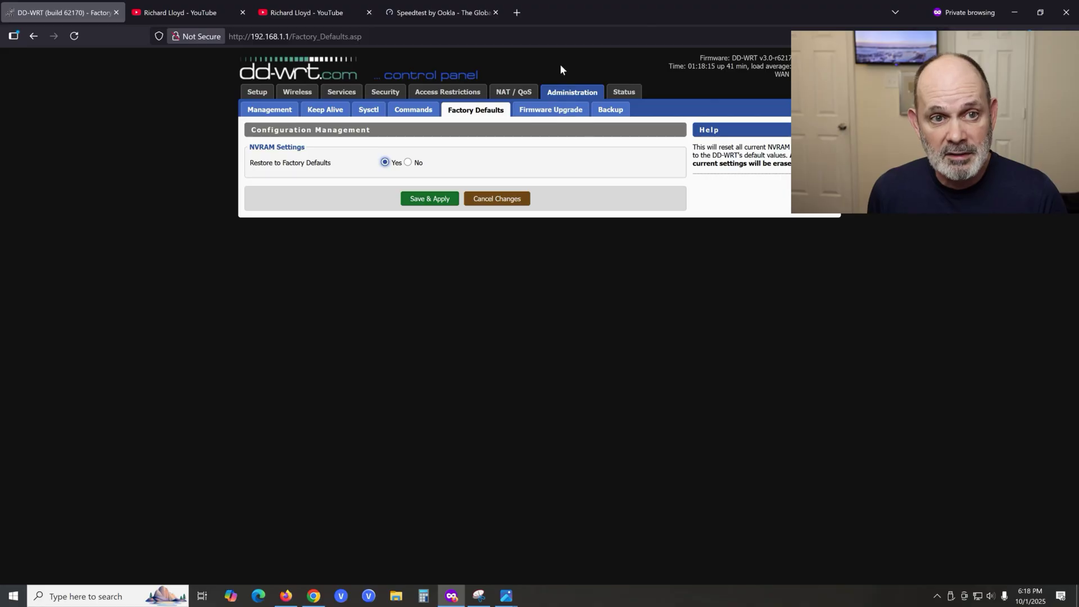
pyautogui.moveTo(440, 12)
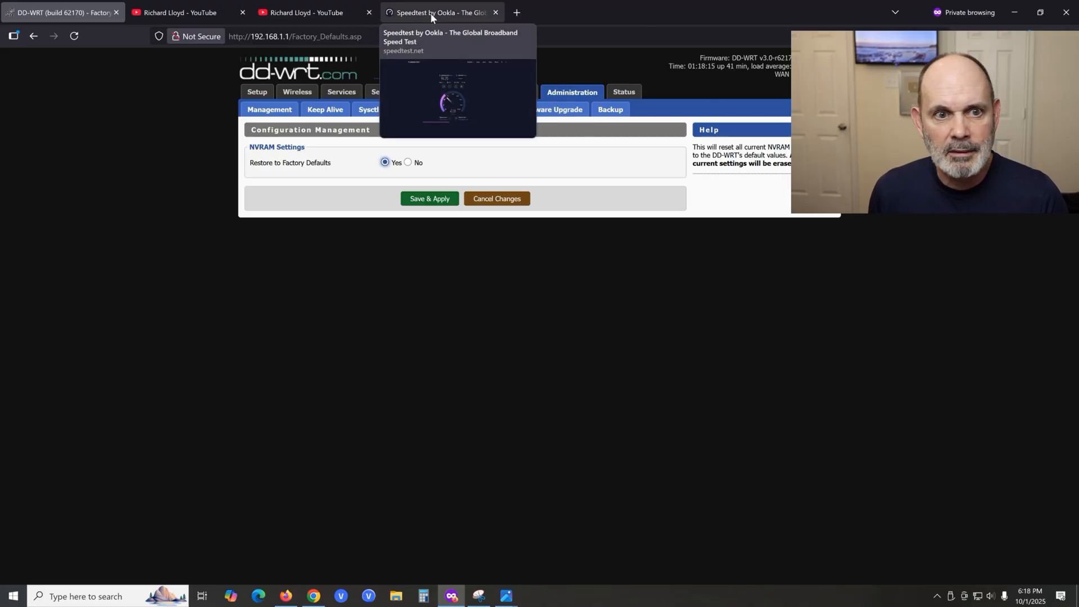
# With the 94.25 Mbps result showing, enable Wi-Fi from the taskbar network flyout.
pyautogui.click(441, 12)
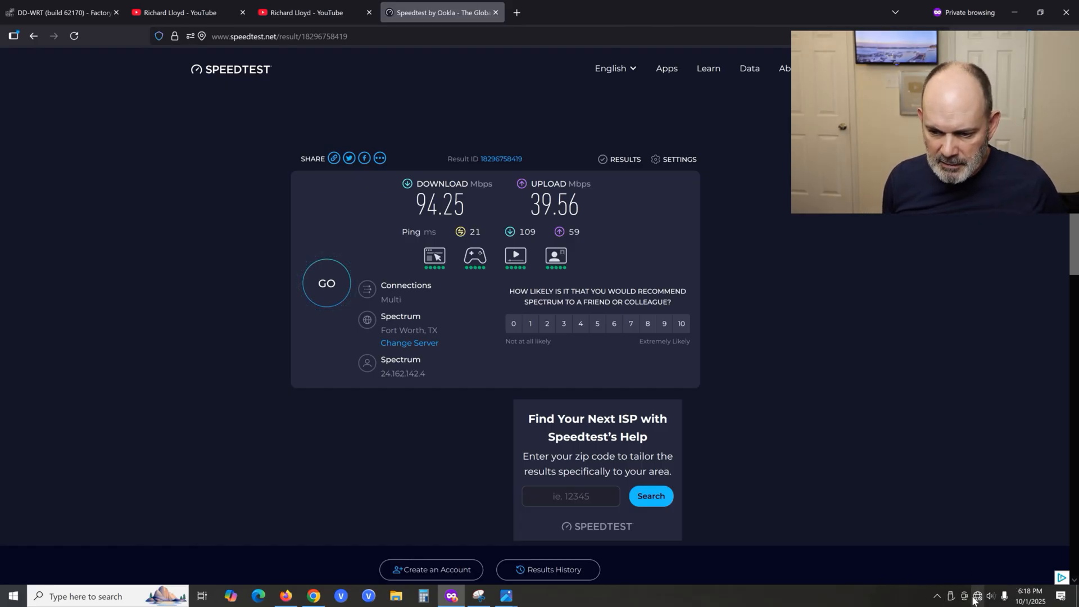
pyautogui.click(977, 597)
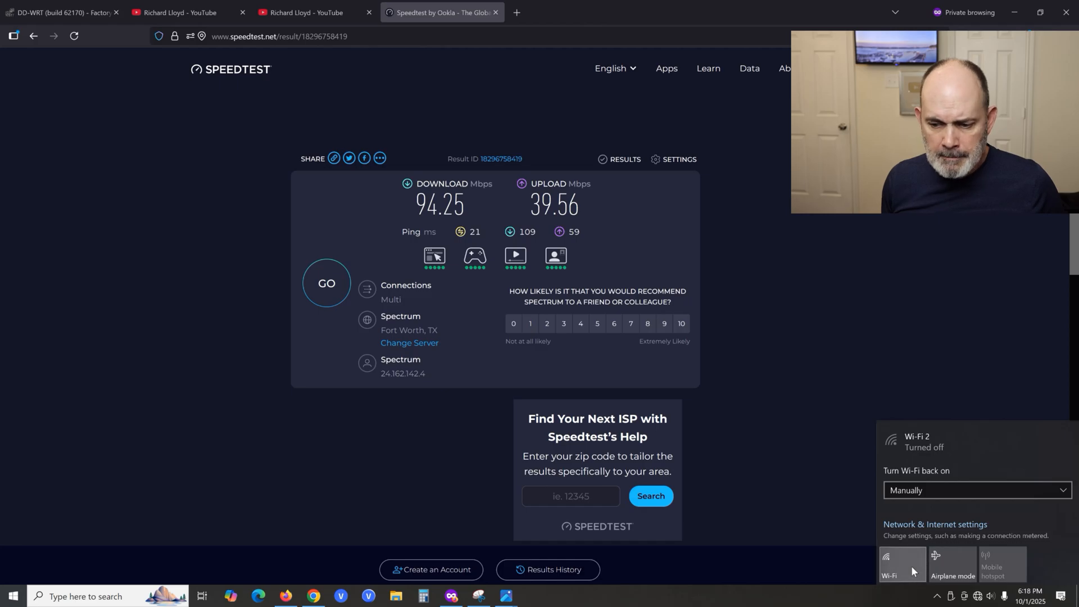
pyautogui.click(889, 563)
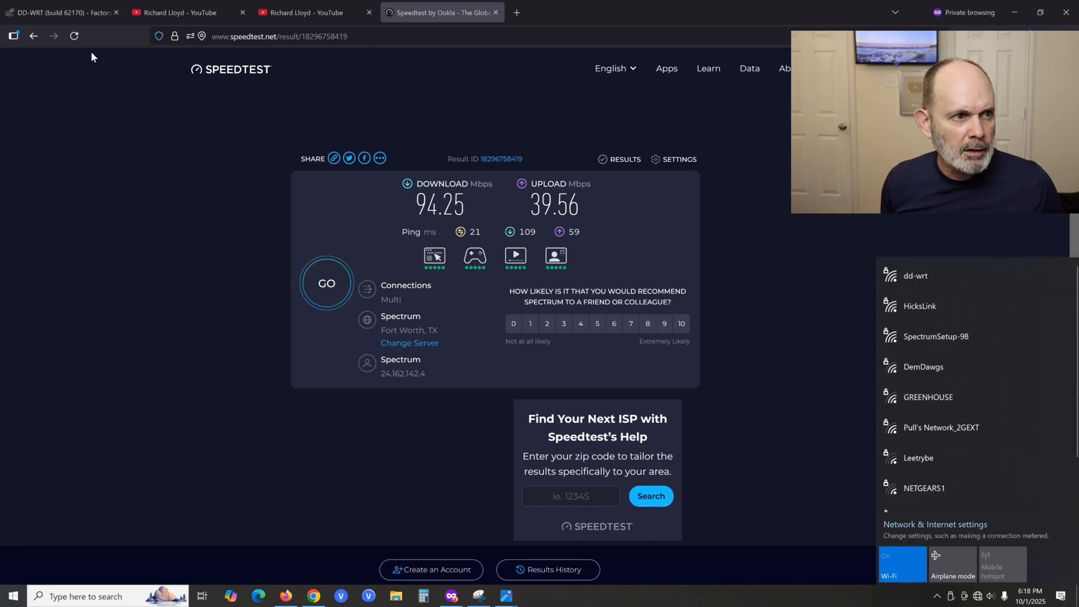
# Set the 2.4 GHz channel width to Full (20 MHz) in Wireless Basic Settings and apply.
pyautogui.click(62, 13)
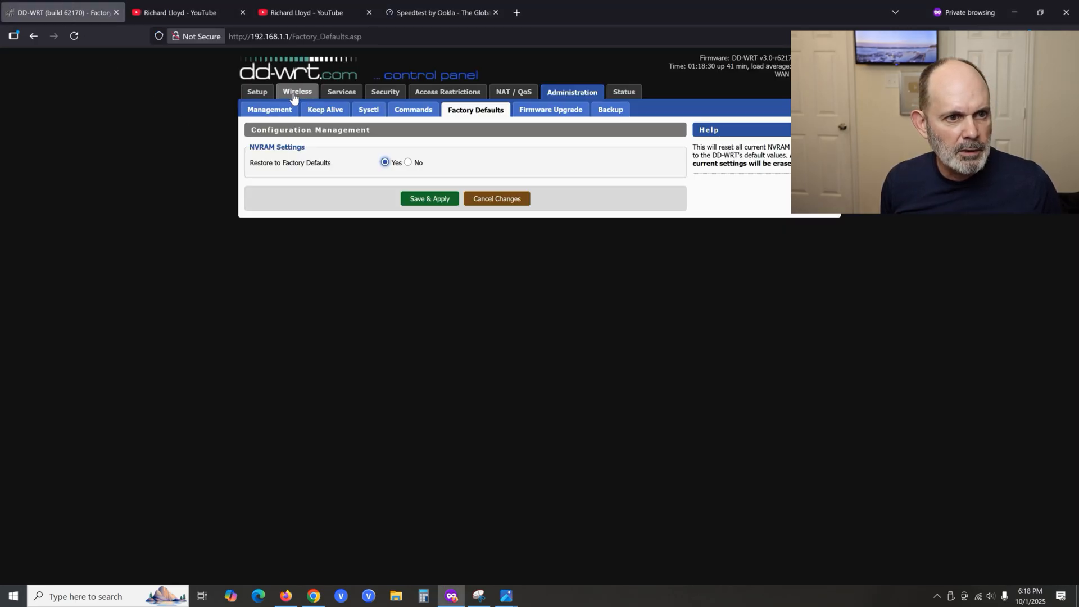
pyautogui.click(297, 92)
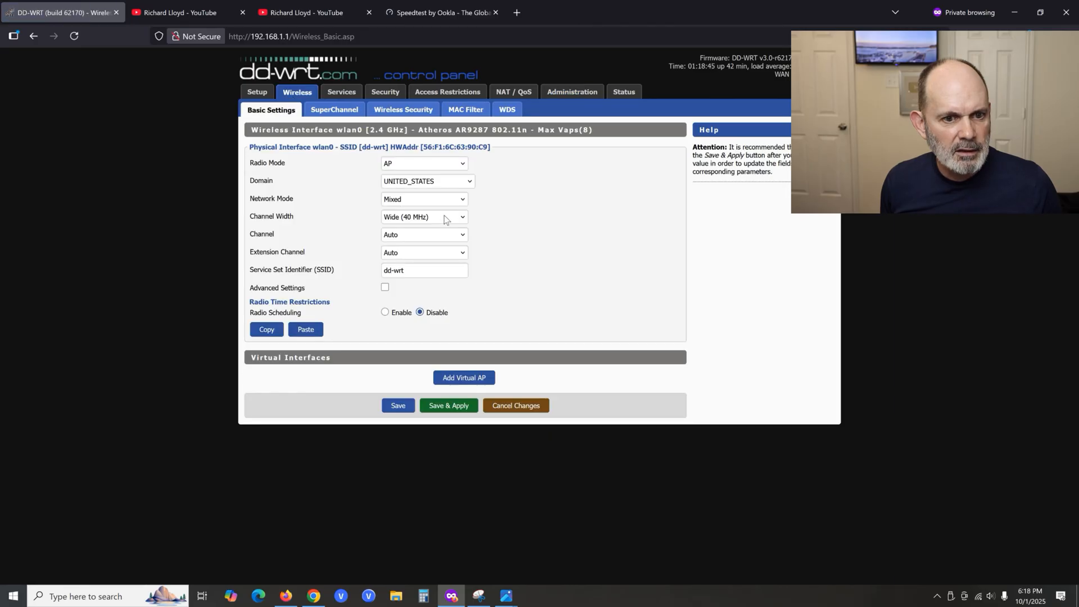
pyautogui.click(423, 216)
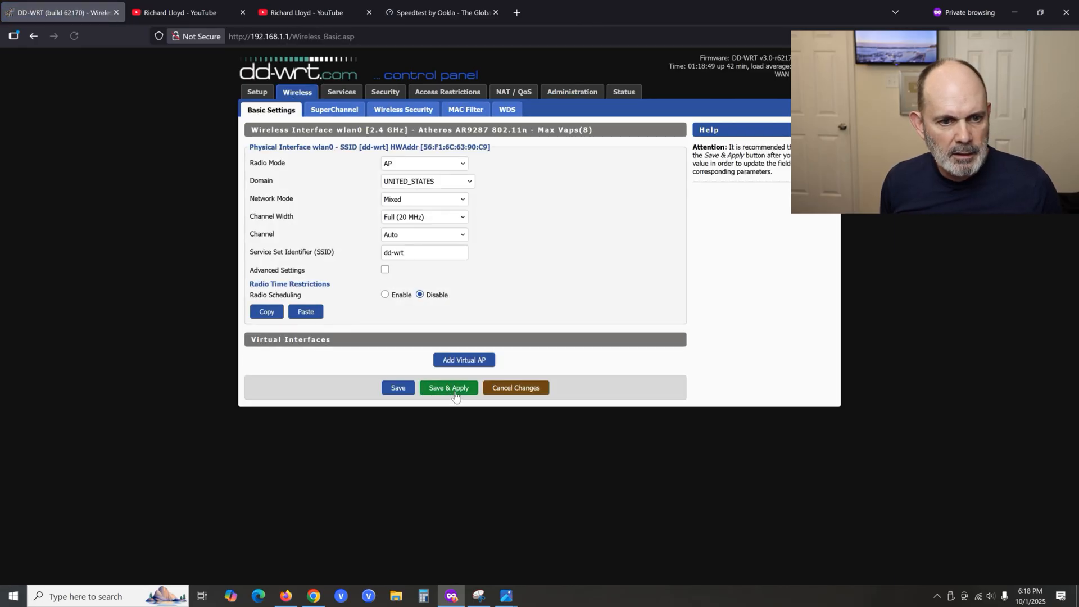
pyautogui.moveTo(557, 249)
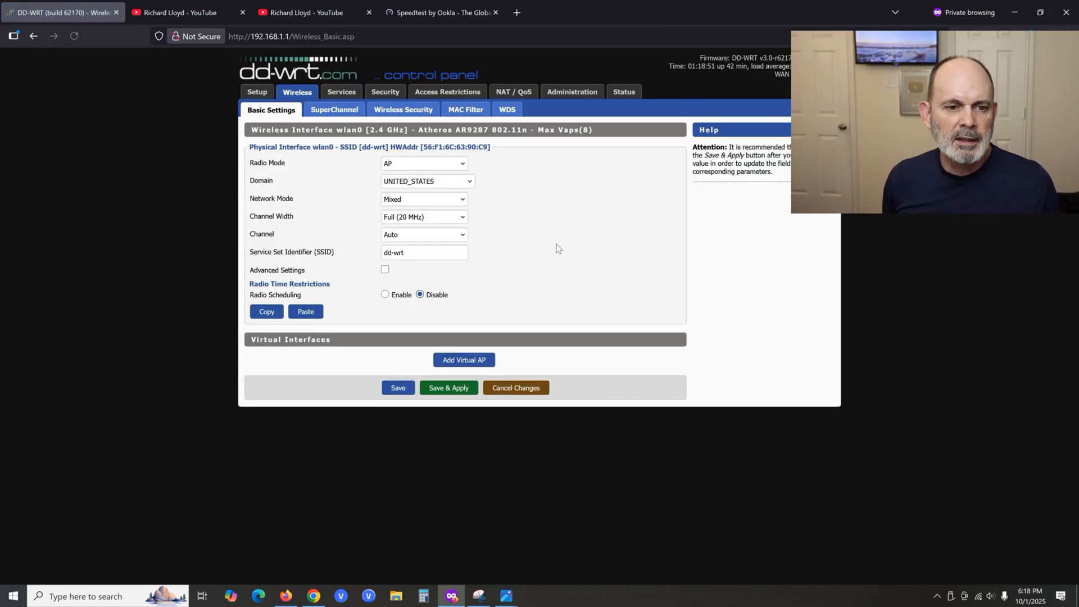
pyautogui.moveTo(494, 242)
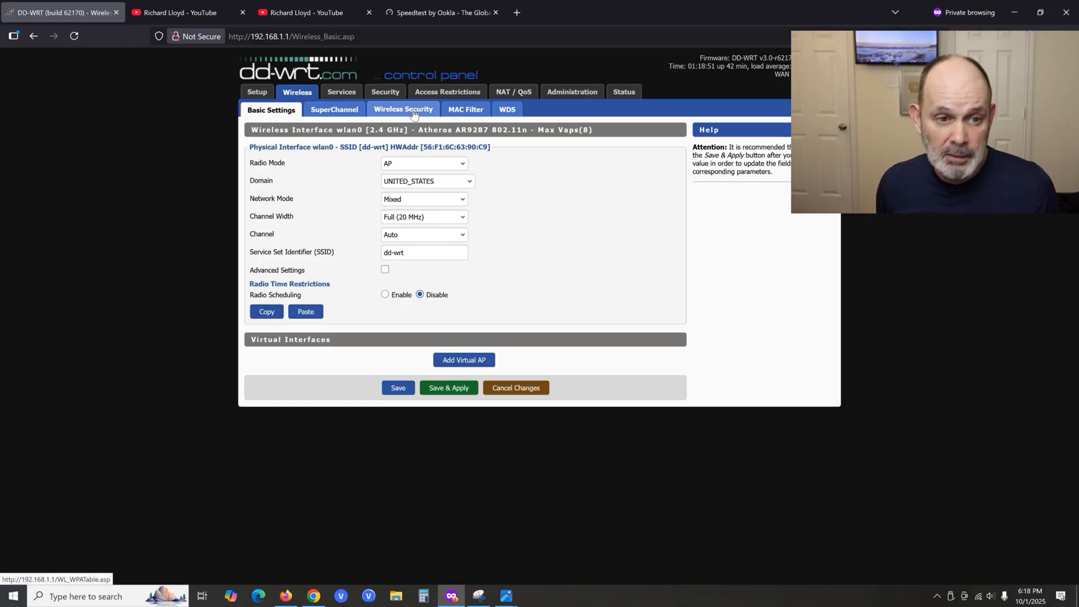
pyautogui.click(404, 109)
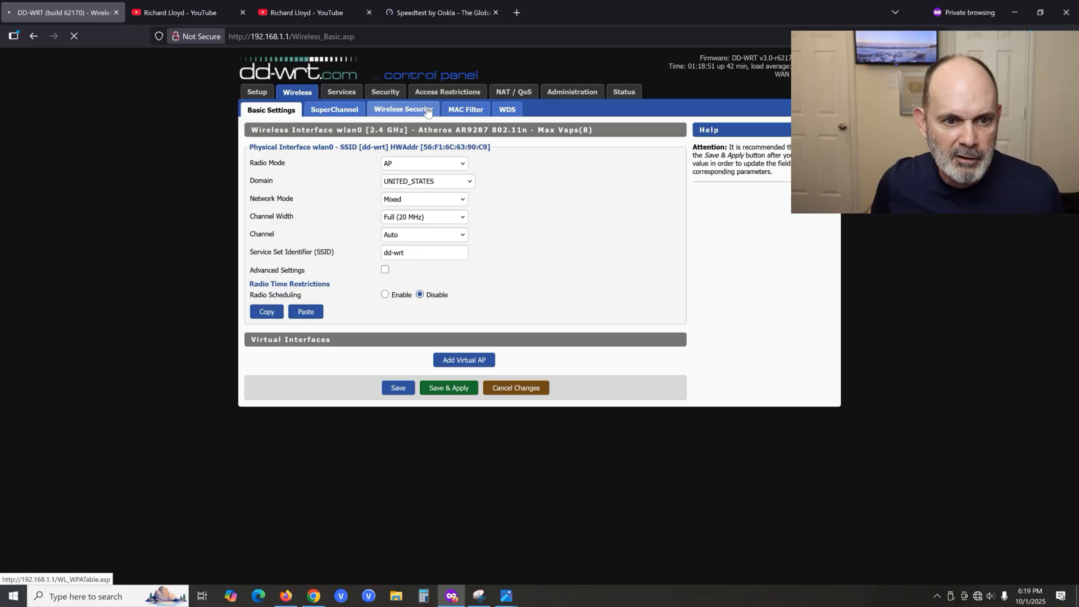
# Open the Wireless Security page showing WPA2 Personal with CCMP-128 (AES).
pyautogui.click(402, 109)
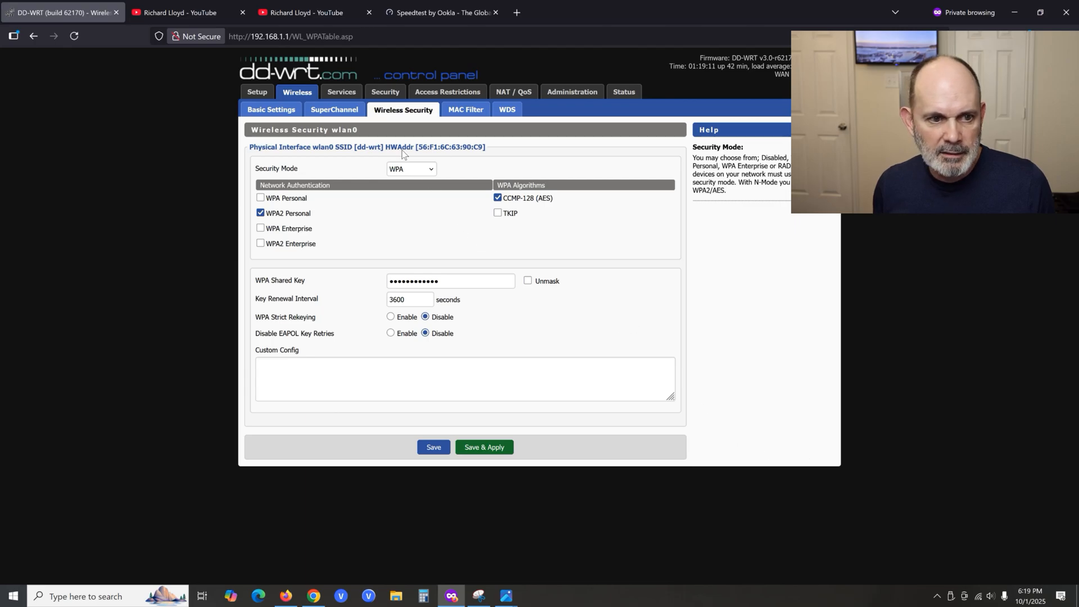
pyautogui.moveTo(462, 324)
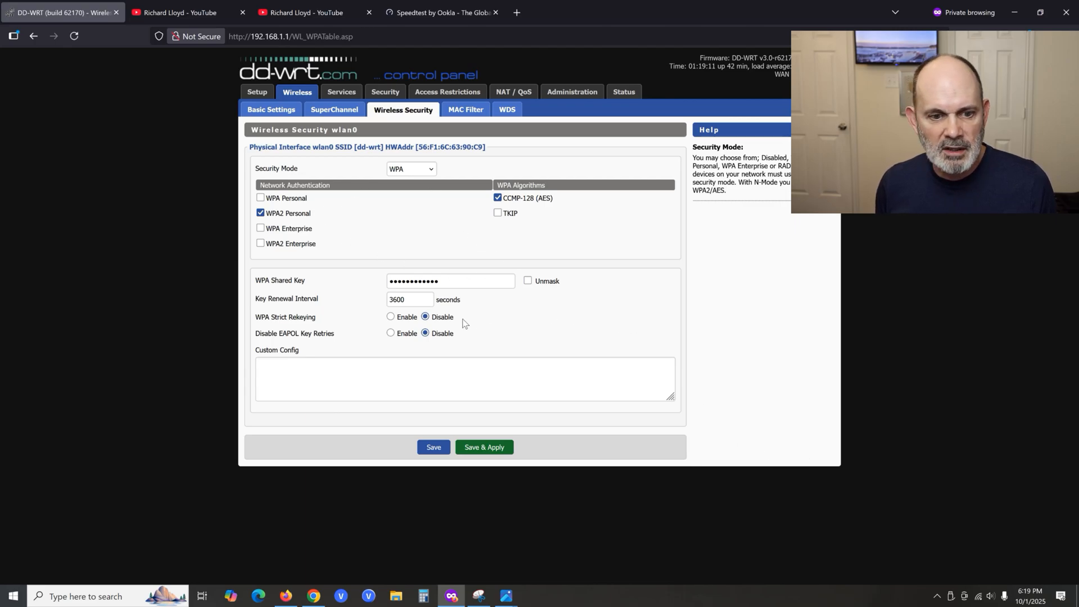
pyautogui.moveTo(468, 300)
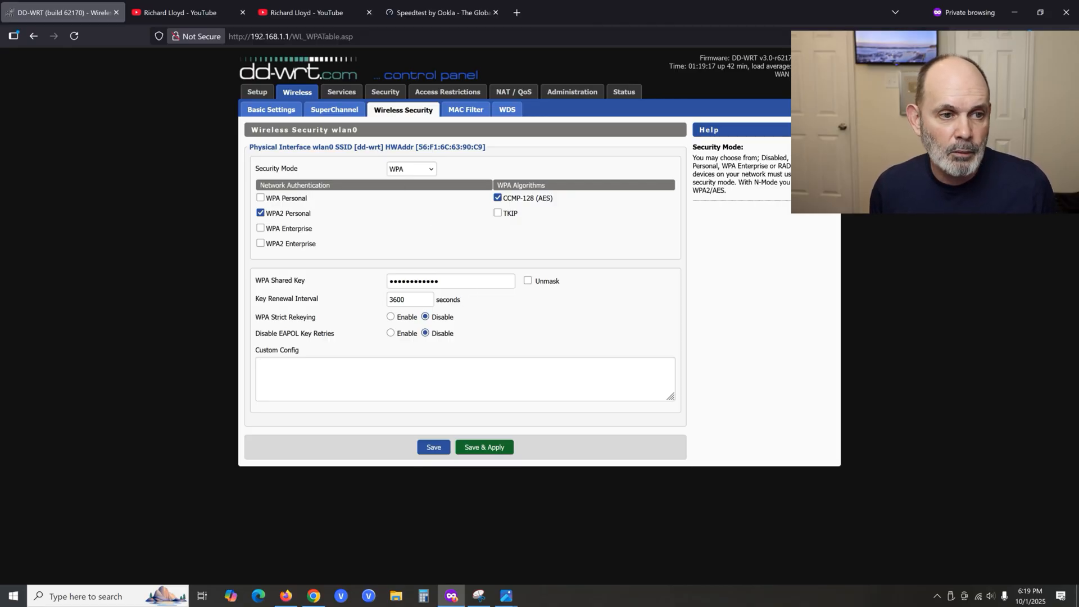
pyautogui.moveTo(441, 12)
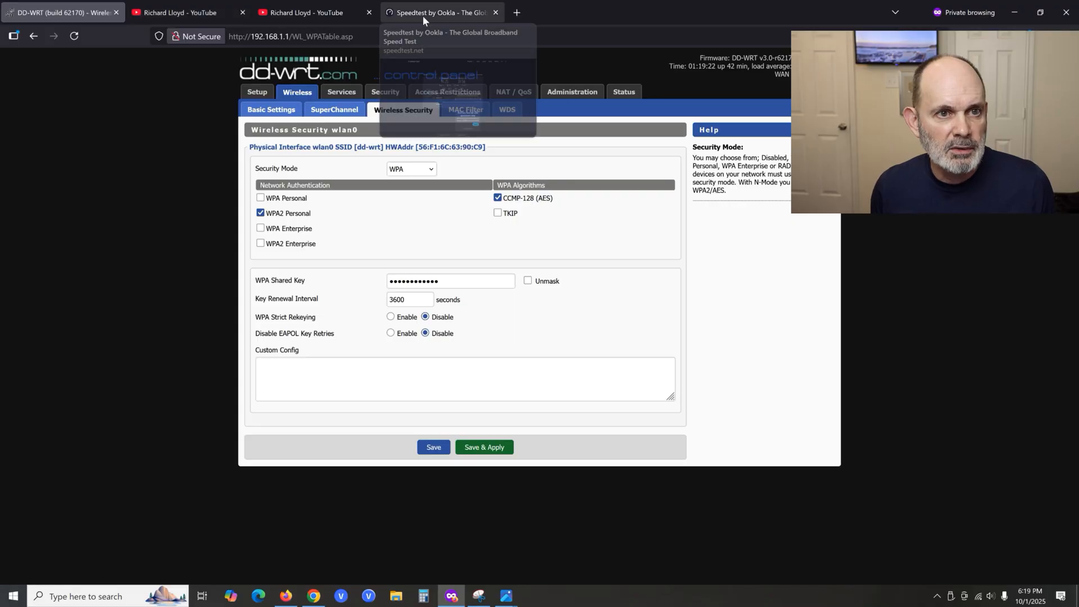
# Run a new speed test, measuring 74.34 Mbps download before upload begins.
pyautogui.click(441, 12)
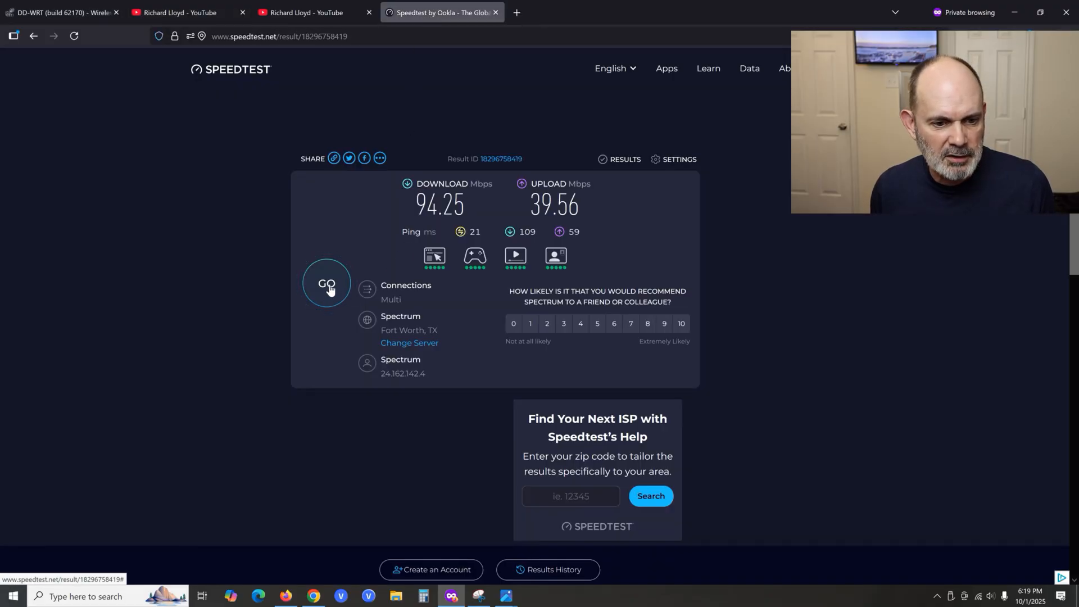
pyautogui.click(326, 284)
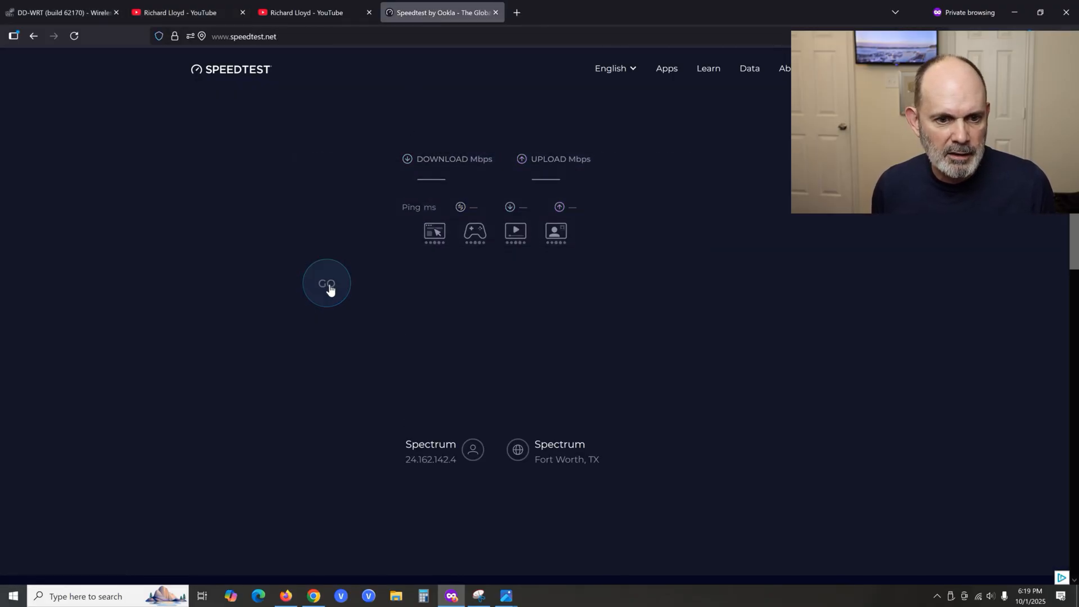
pyautogui.click(327, 283)
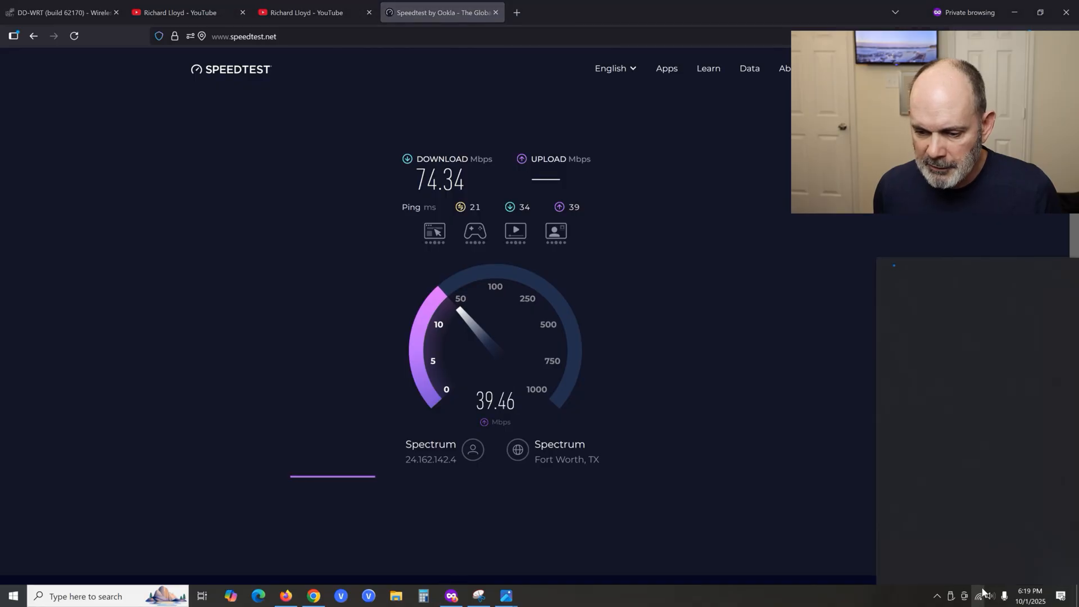
# Enable Wi-Fi in the network flyout and connect to the dd-wrt network.
pyautogui.click(982, 596)
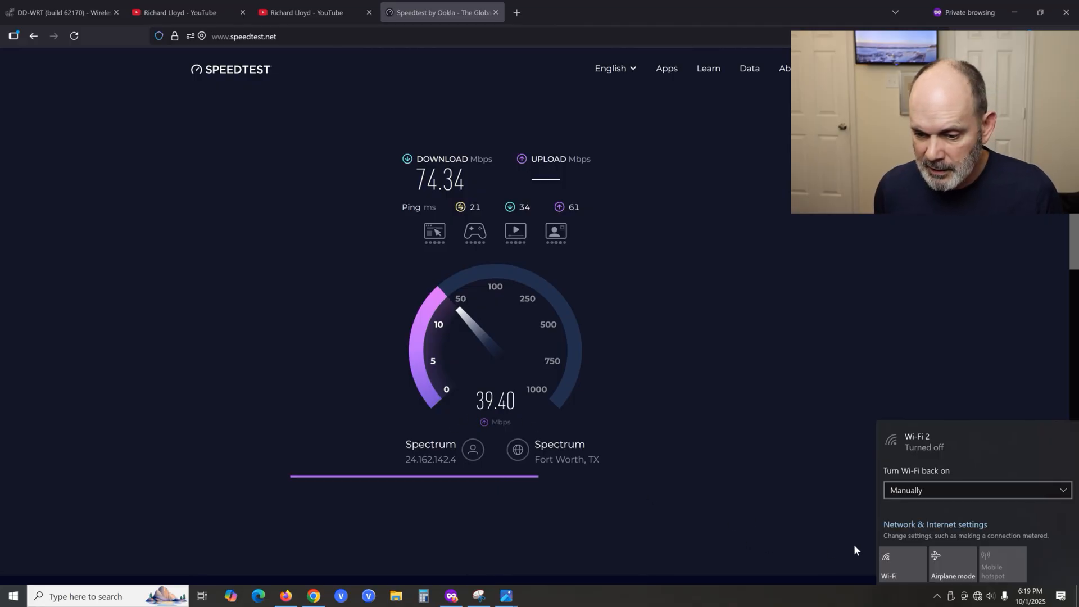
pyautogui.click(902, 564)
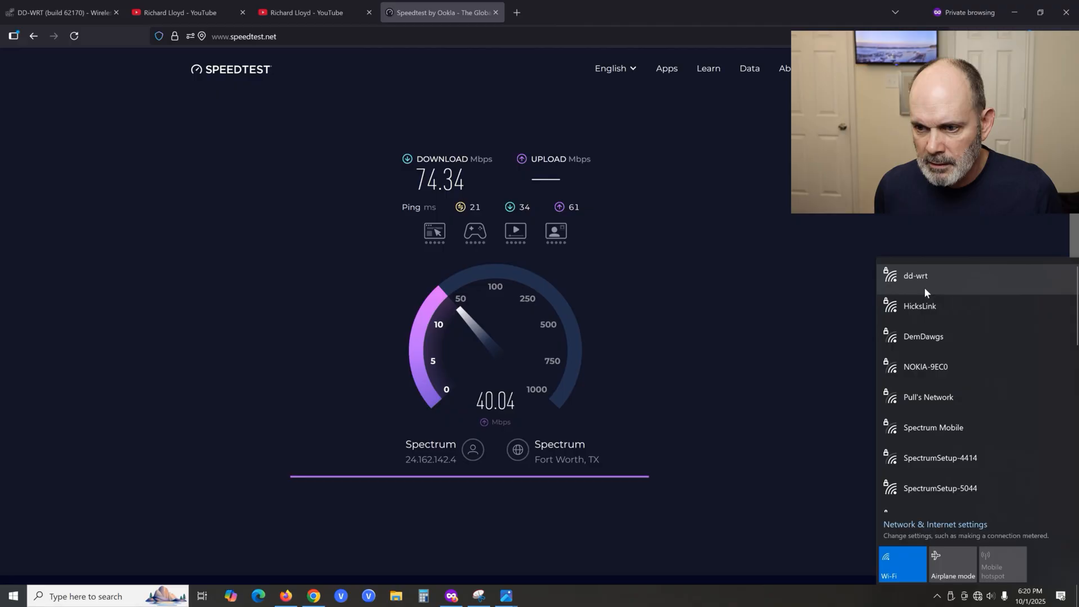
pyautogui.click(916, 275)
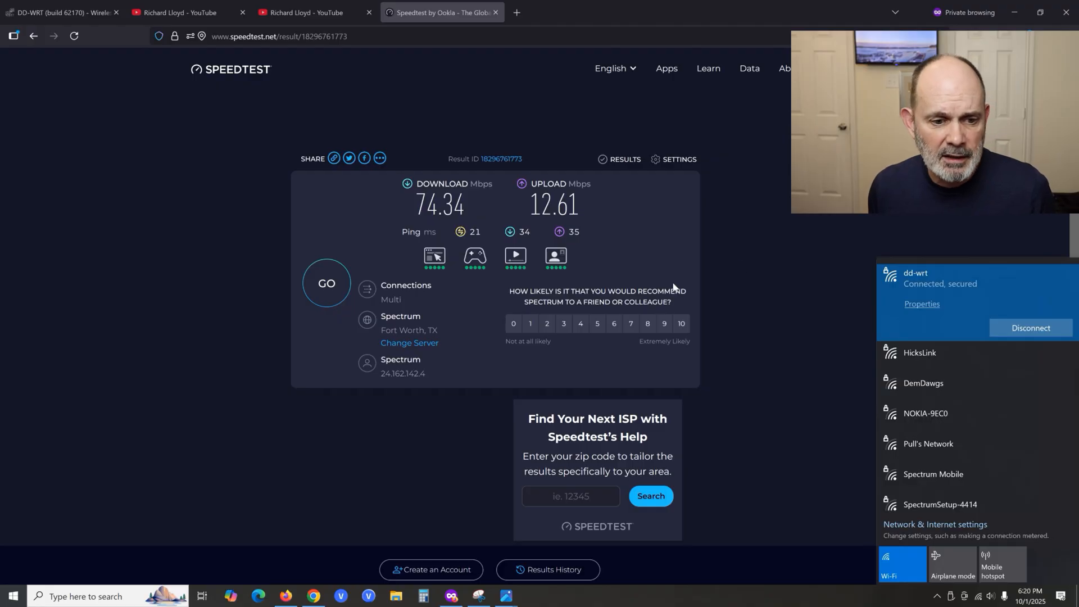
pyautogui.moveTo(328, 283)
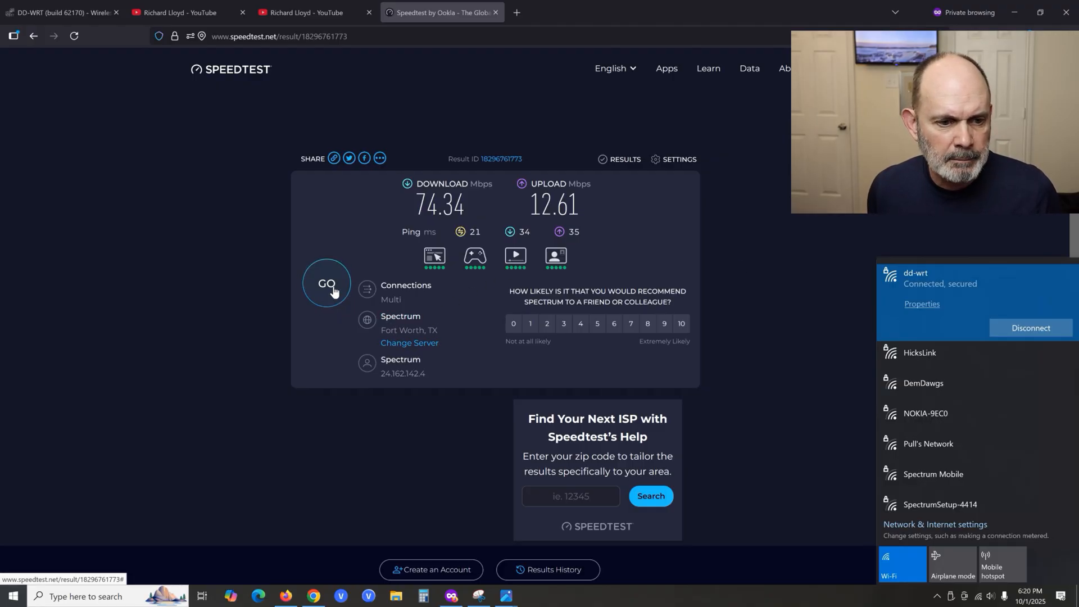
# Start another Wi-Fi speed test, with download climbing to around 64 Mbps.
pyautogui.click(326, 283)
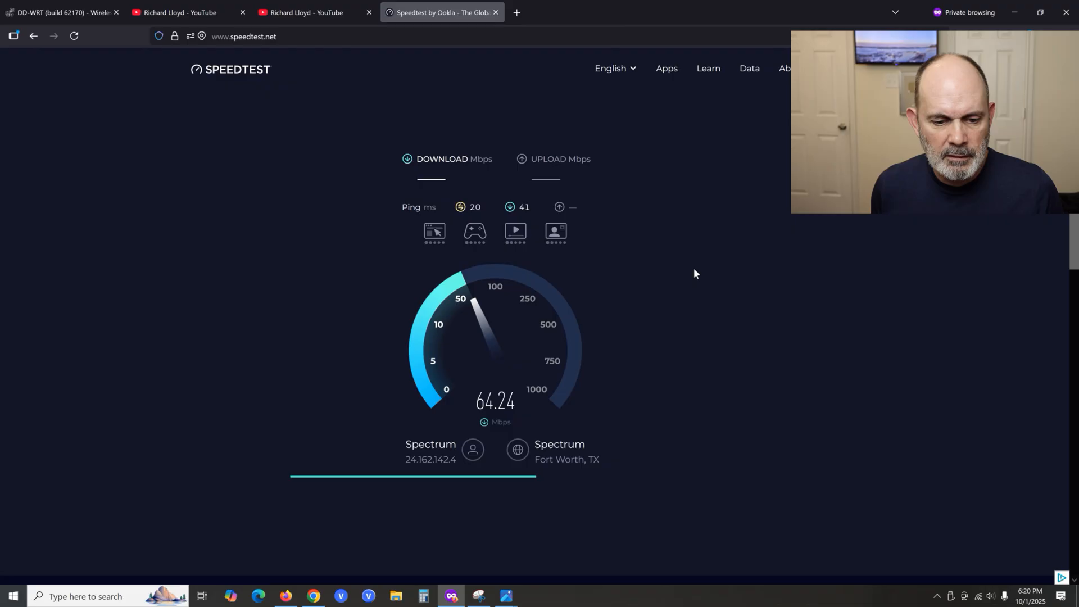
pyautogui.moveTo(657, 285)
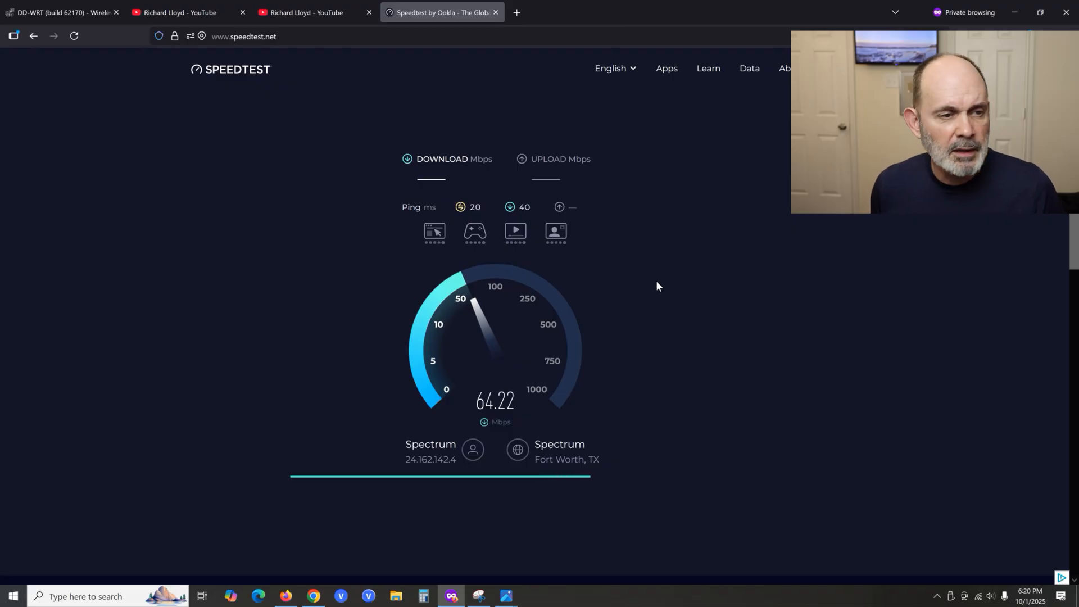
pyautogui.moveTo(62, 13)
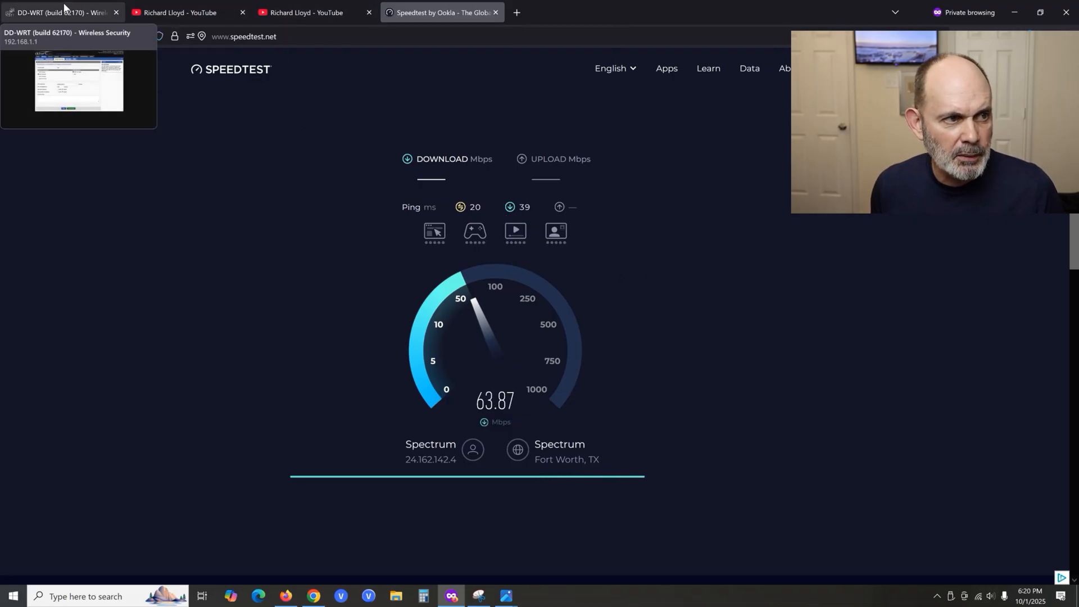
# Choose Wide (40 MHz) channel width in Wireless Basic Settings and save and apply it.
pyautogui.click(61, 13)
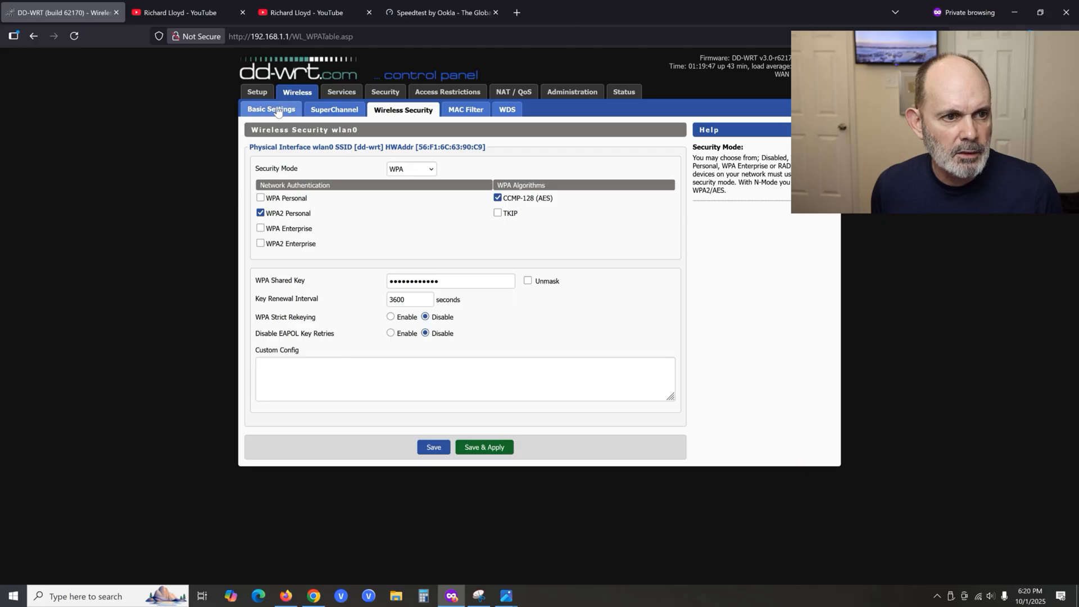
pyautogui.click(270, 109)
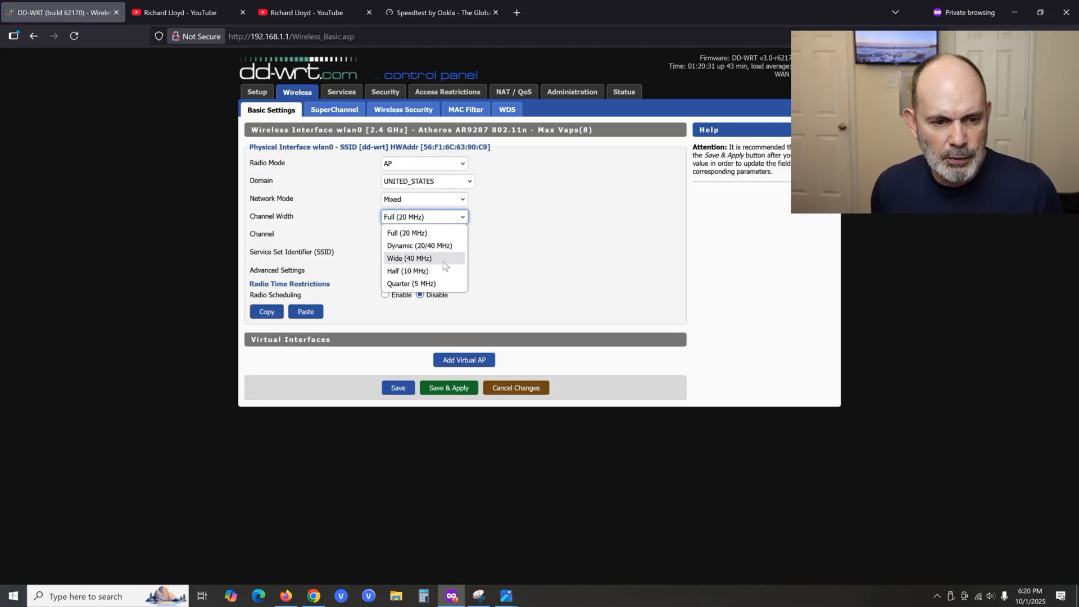
pyautogui.click(409, 258)
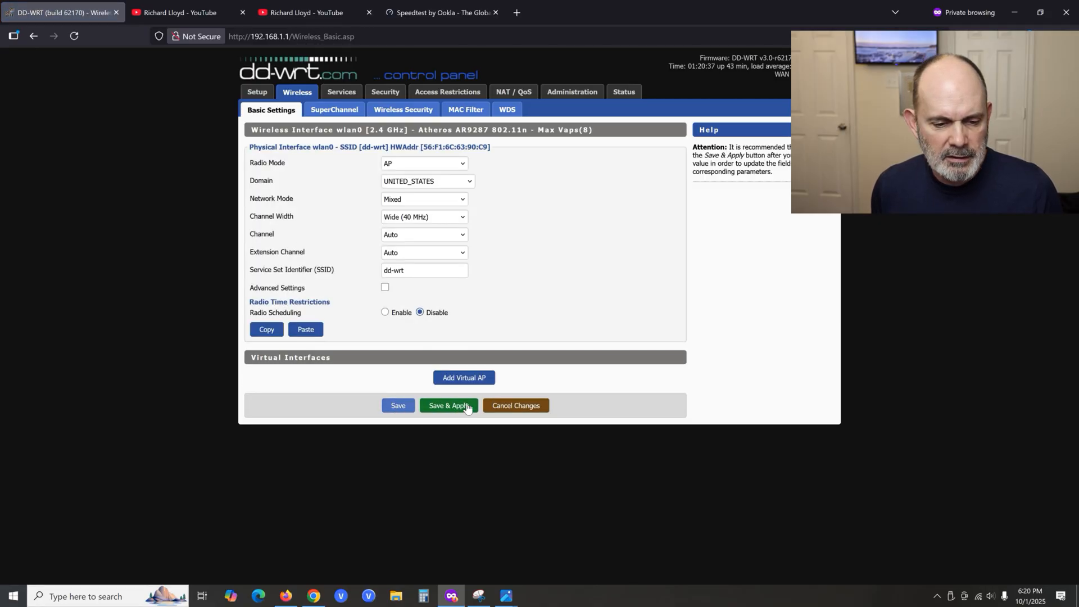
pyautogui.click(448, 405)
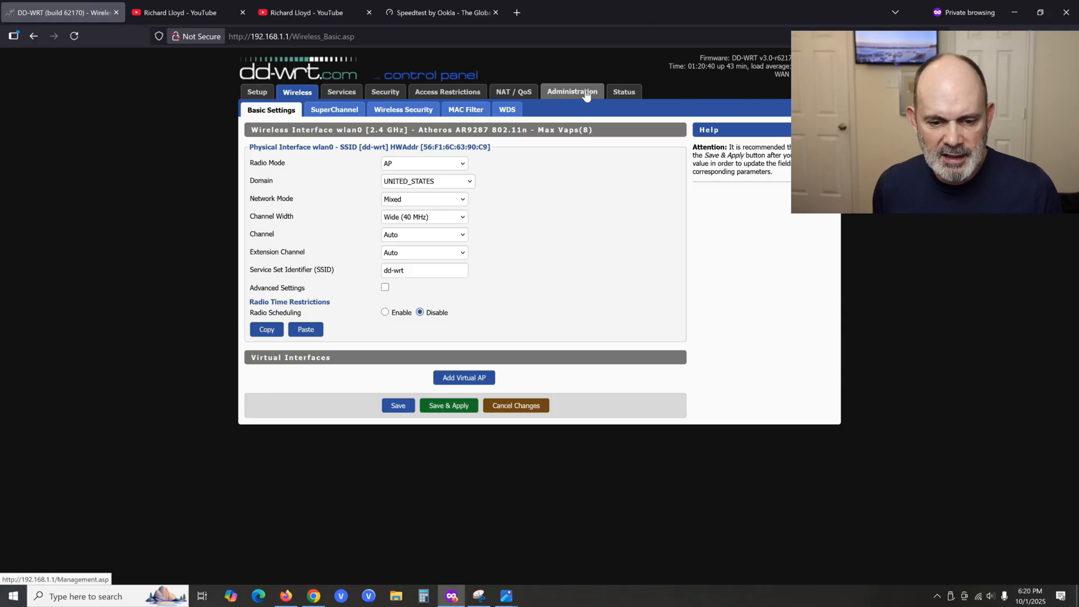
pyautogui.moveTo(978, 598)
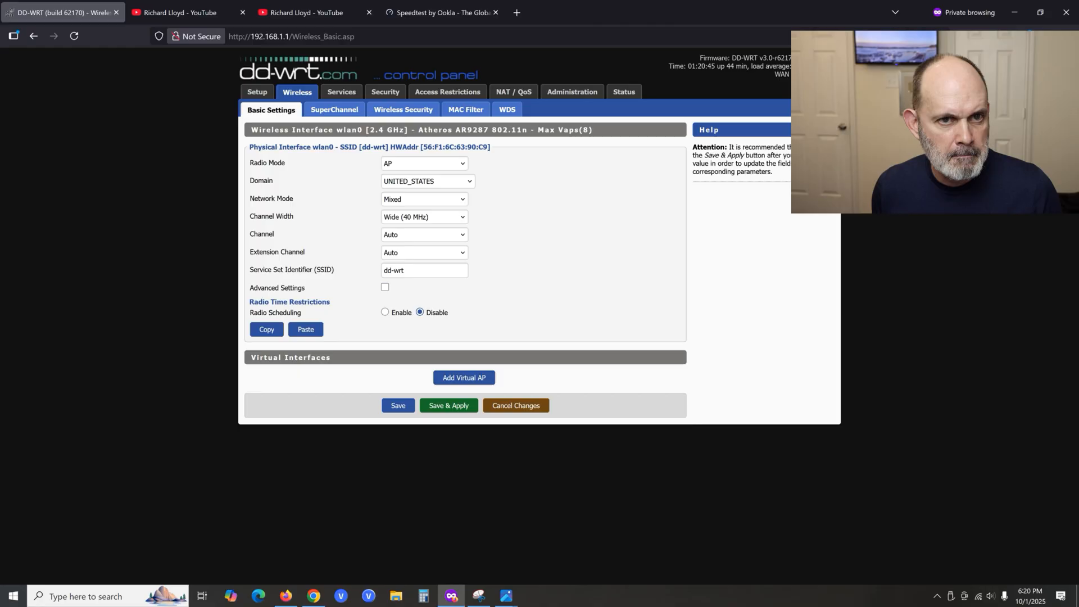
# Check the 63.38/39.39 Mbps test result, then turn Wi-Fi off and back on.
pyautogui.click(441, 13)
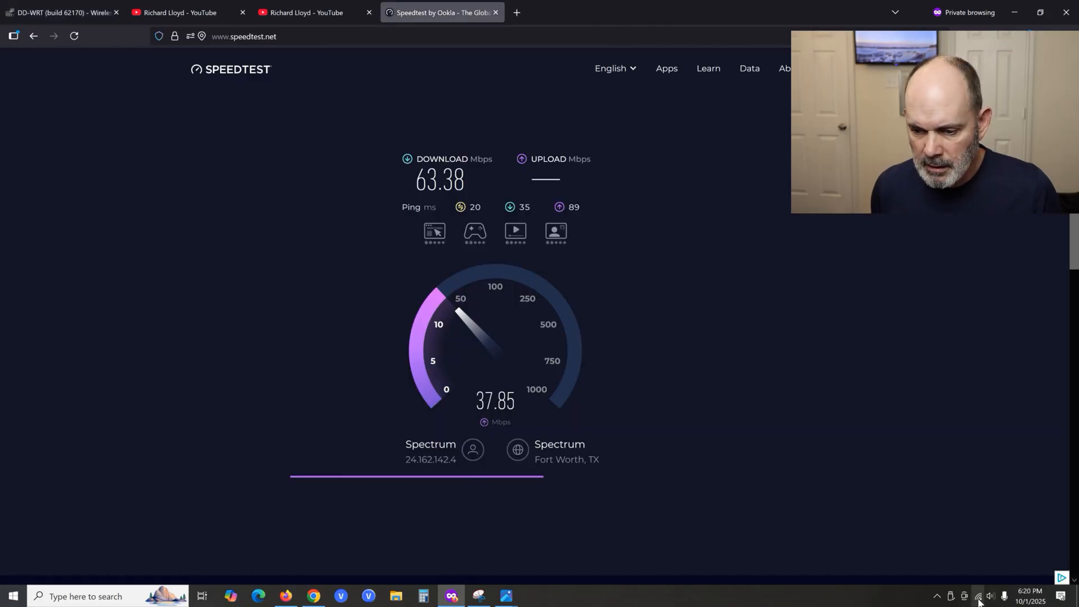
pyautogui.click(978, 596)
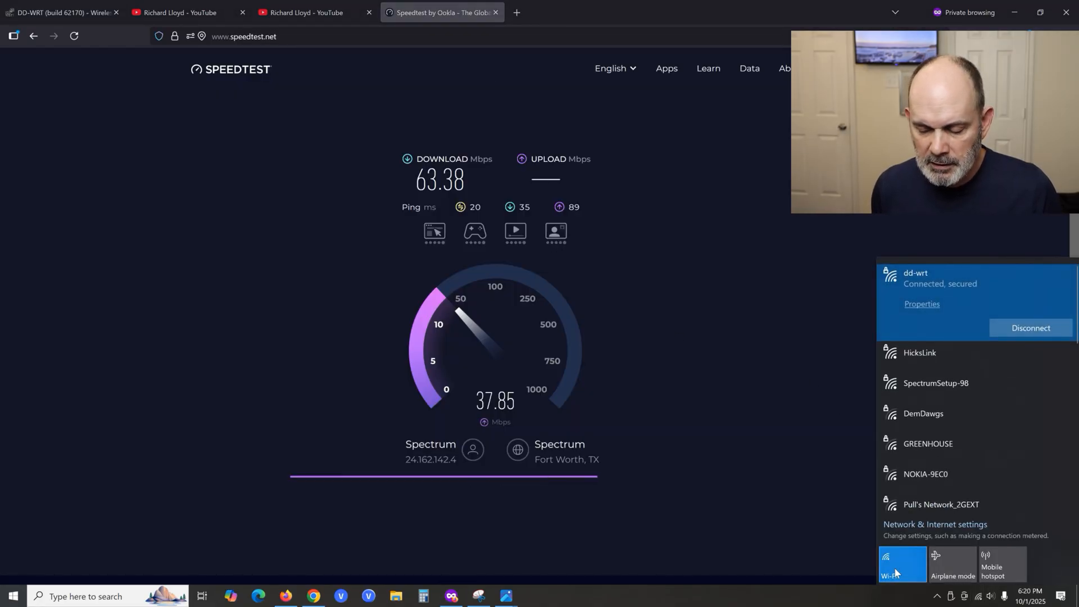
pyautogui.click(902, 564)
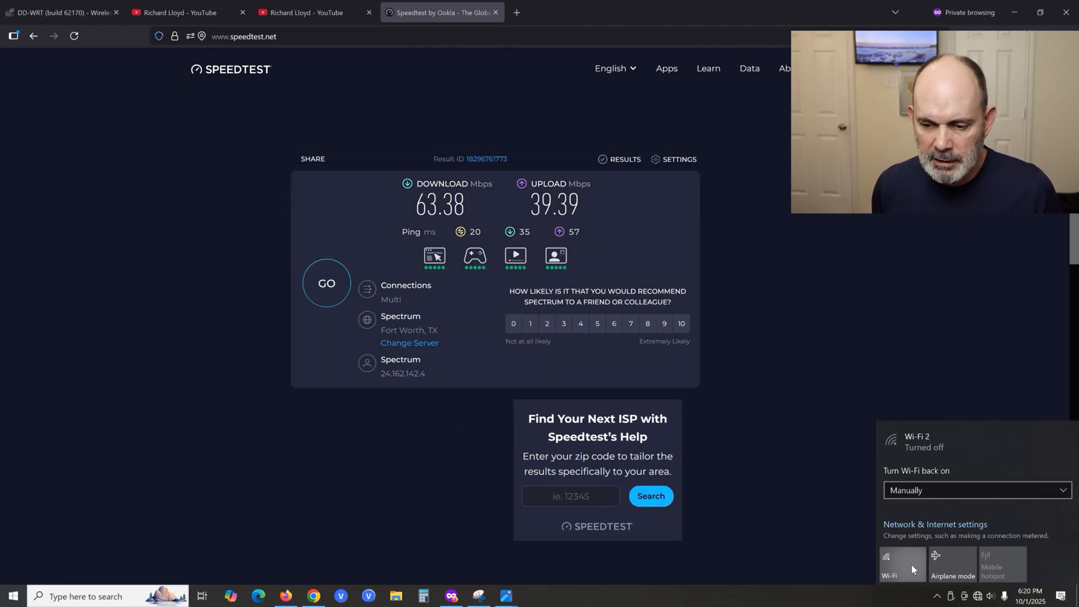
pyautogui.click(890, 564)
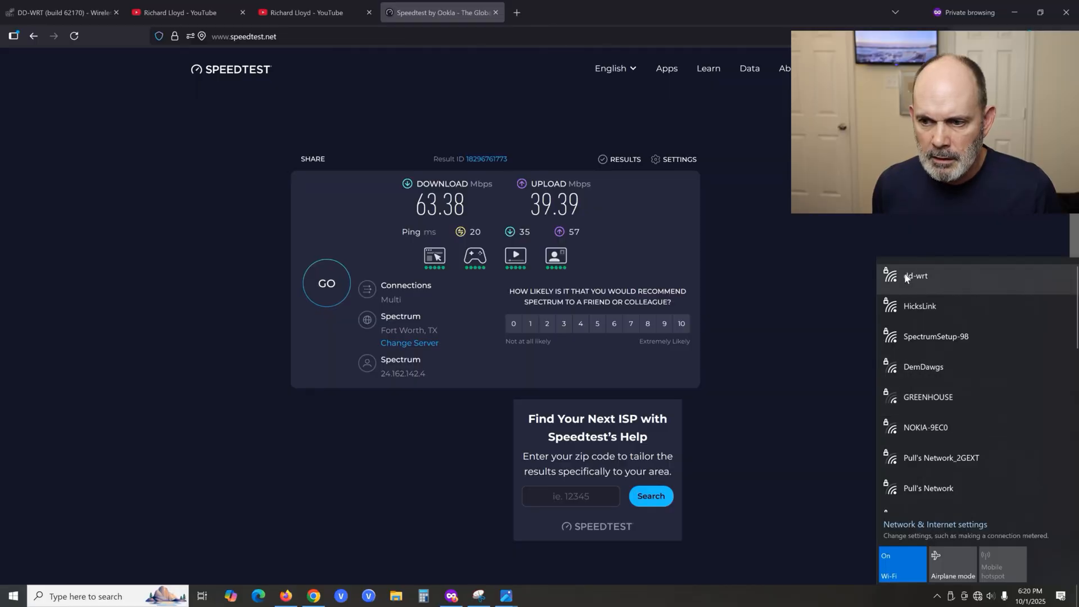
# Disconnect from the dd-wrt network and reconnect to it.
pyautogui.click(916, 275)
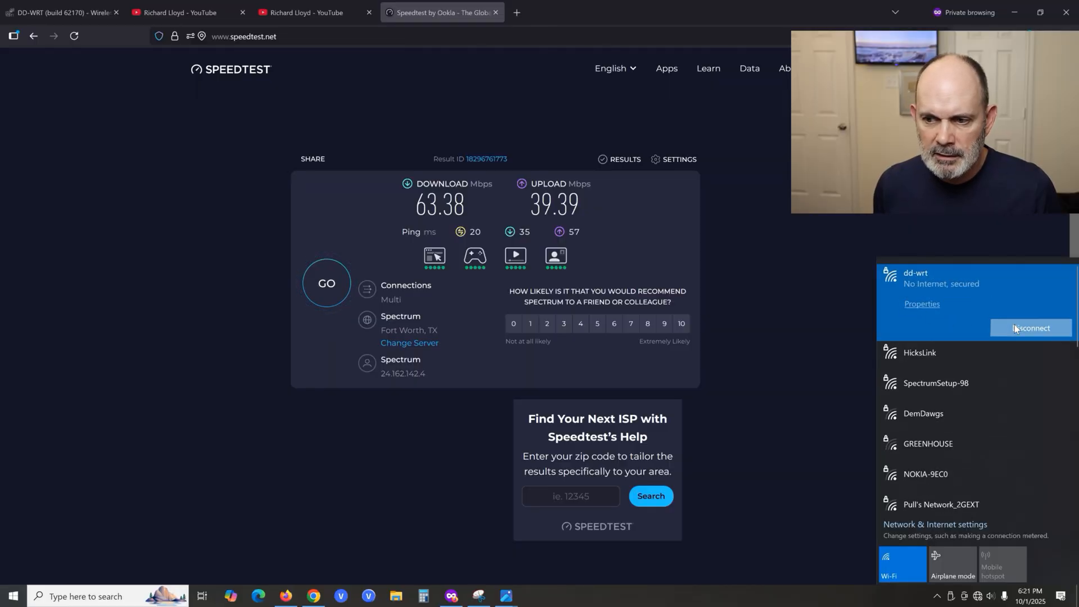
pyautogui.moveTo(975, 326)
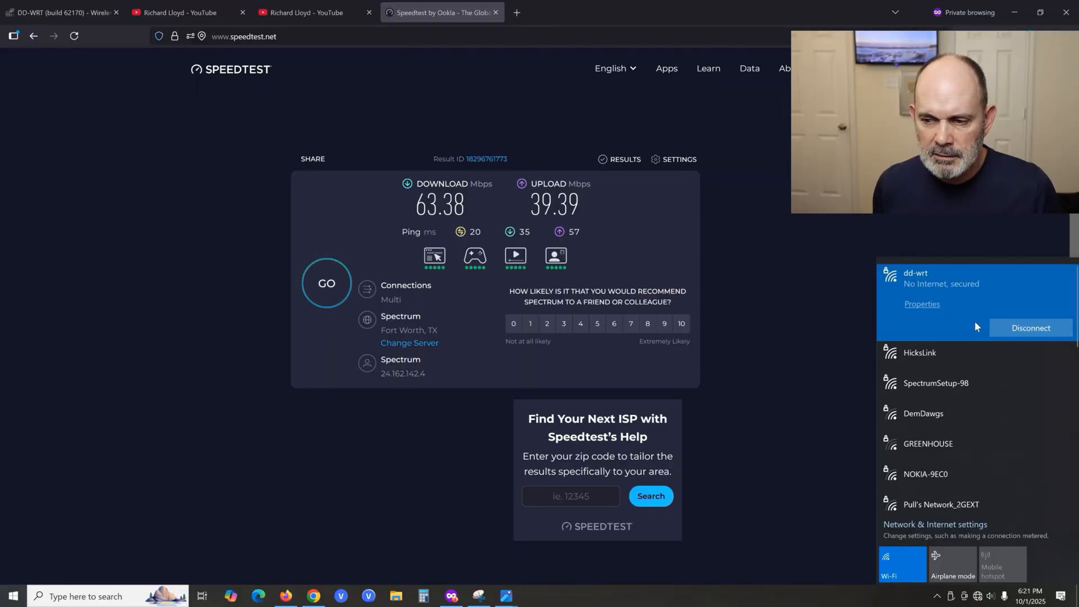
pyautogui.click(1029, 328)
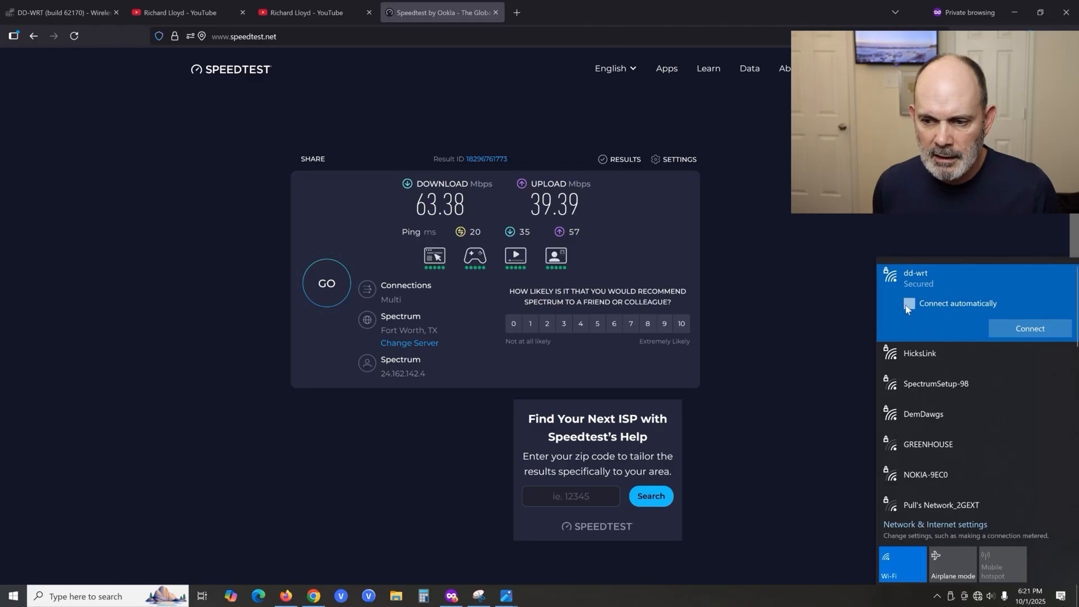
pyautogui.click(1028, 328)
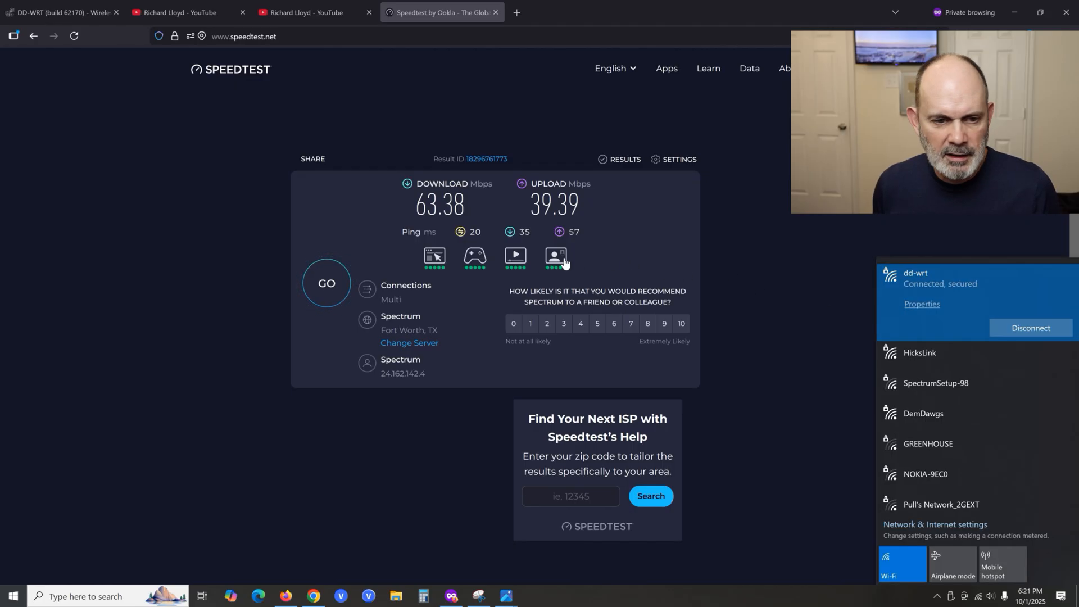
# Start a new Speedtest run over the reconnected Wi-Fi, reaching about 85.84 Mbps download.
pyautogui.click(326, 283)
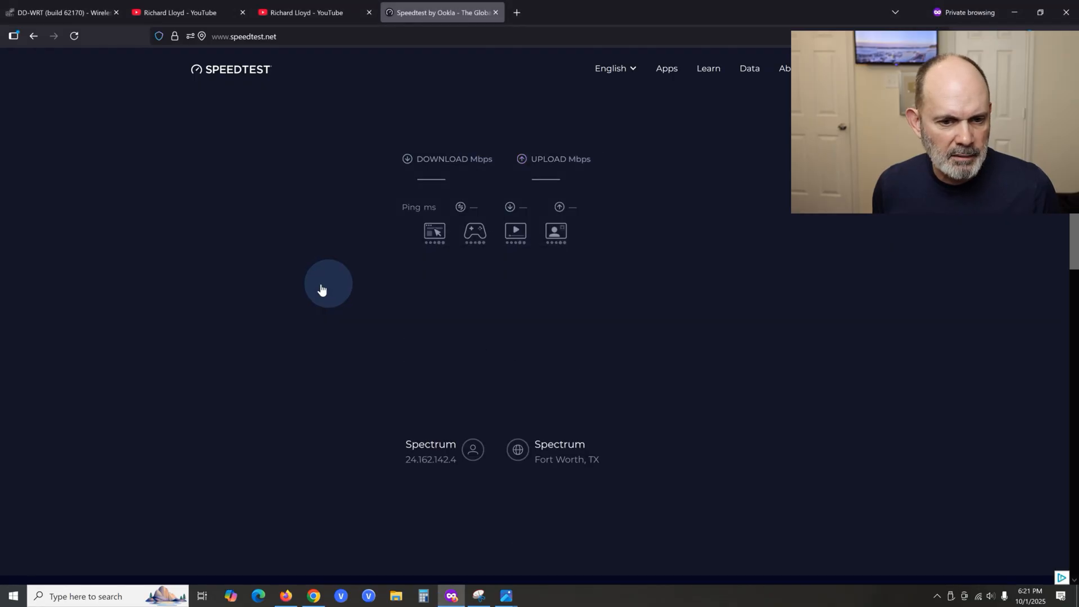
pyautogui.click(327, 282)
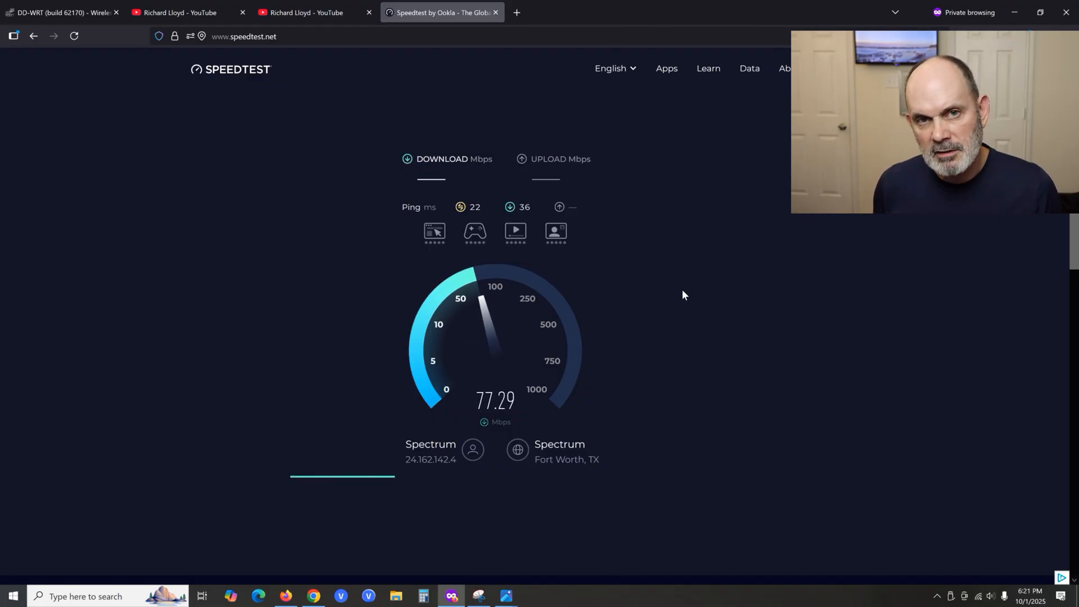
pyautogui.moveTo(652, 298)
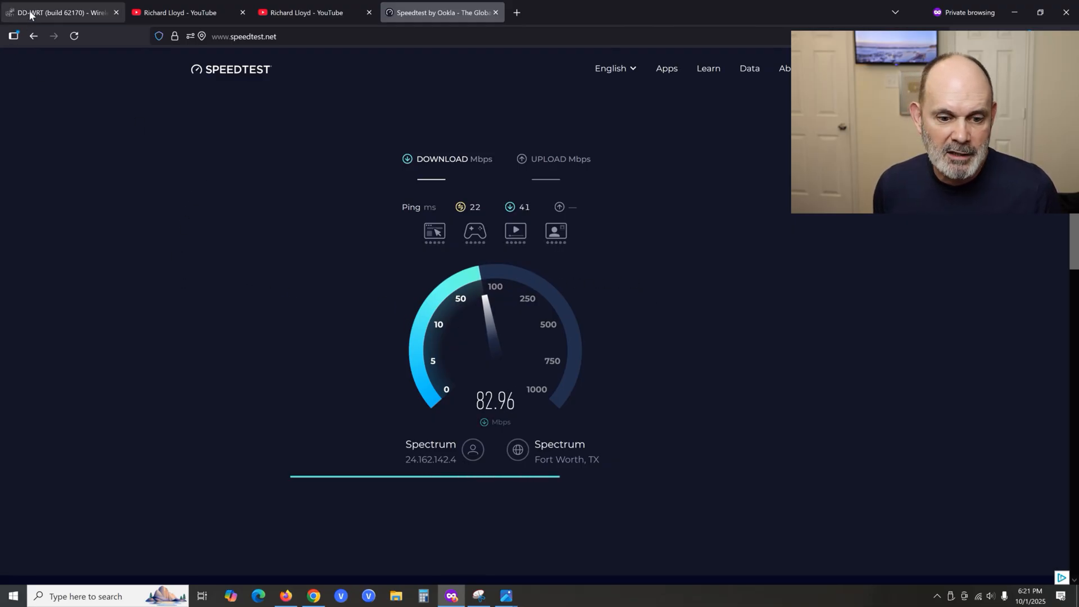
pyautogui.moveTo(59, 12)
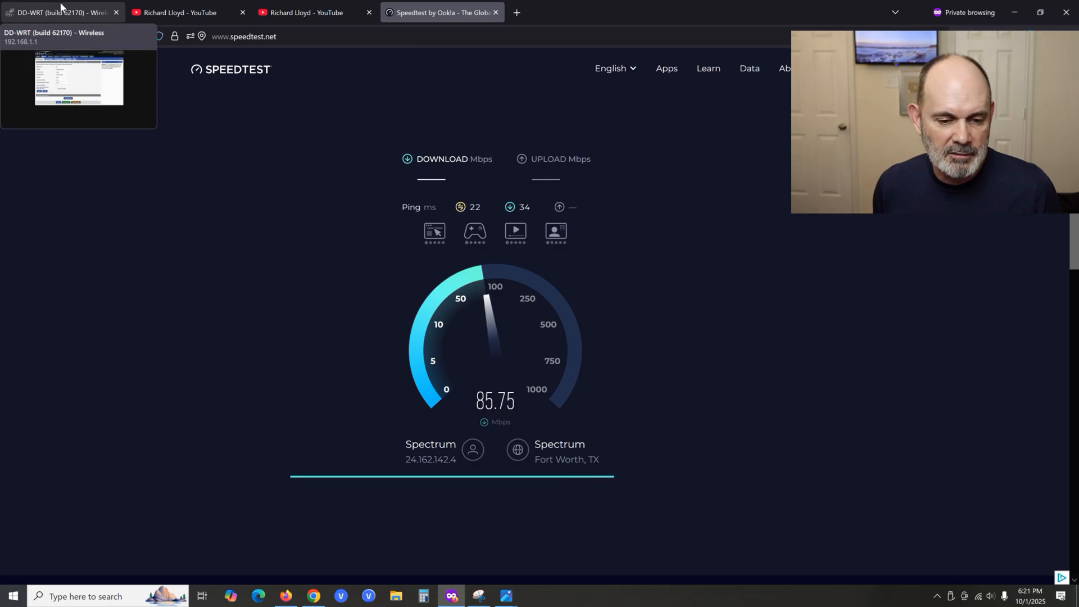
pyautogui.moveTo(101, 56)
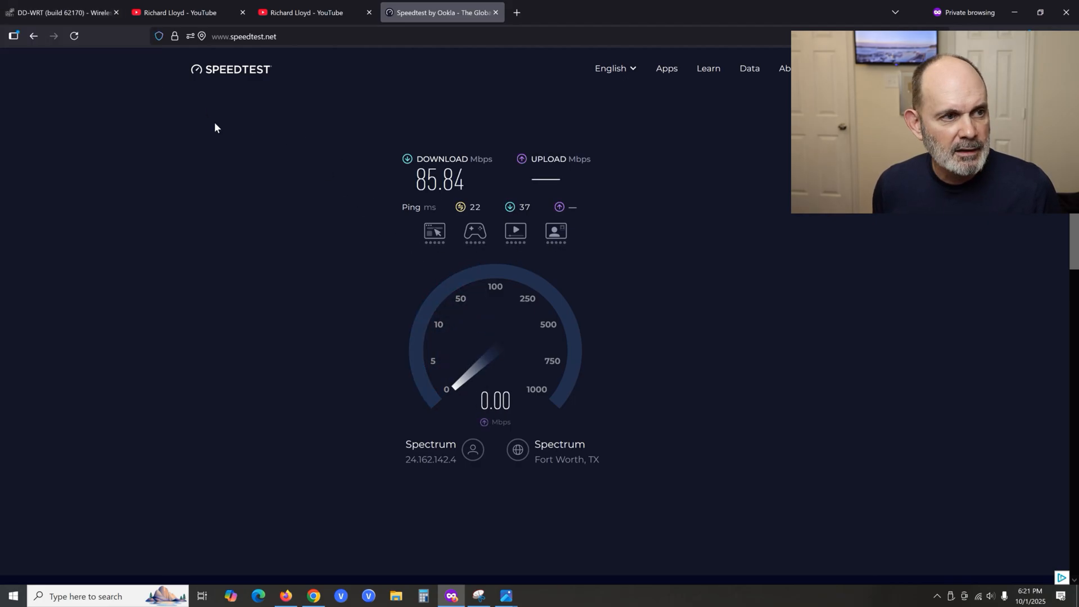
# Switch to the DD-WRT tab showing Wireless Basic Settings with Wide (40 MHz) width.
pyautogui.click(62, 12)
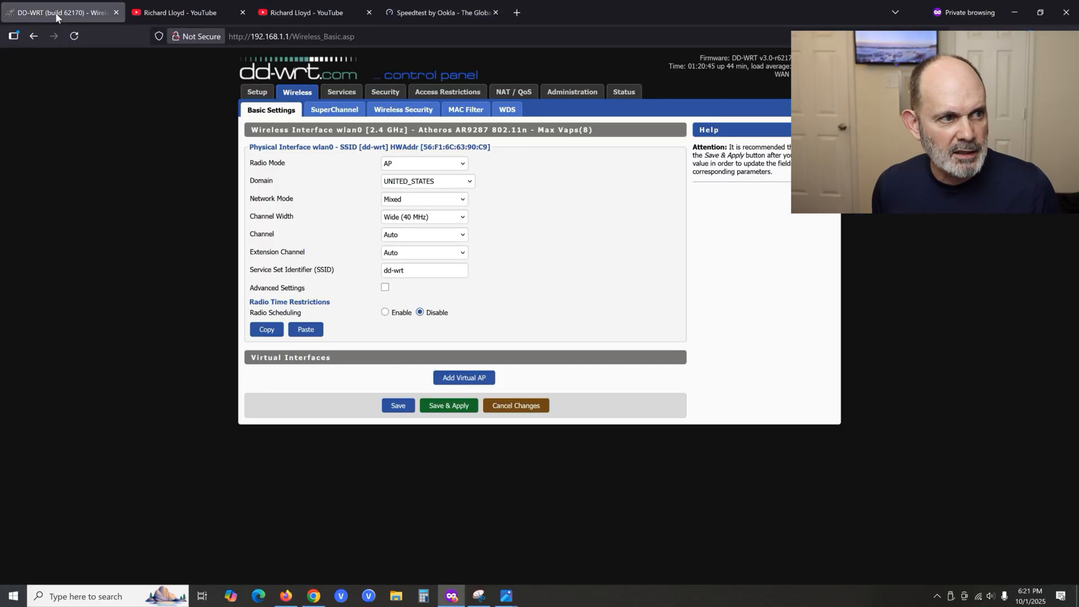
pyautogui.moveTo(270, 217)
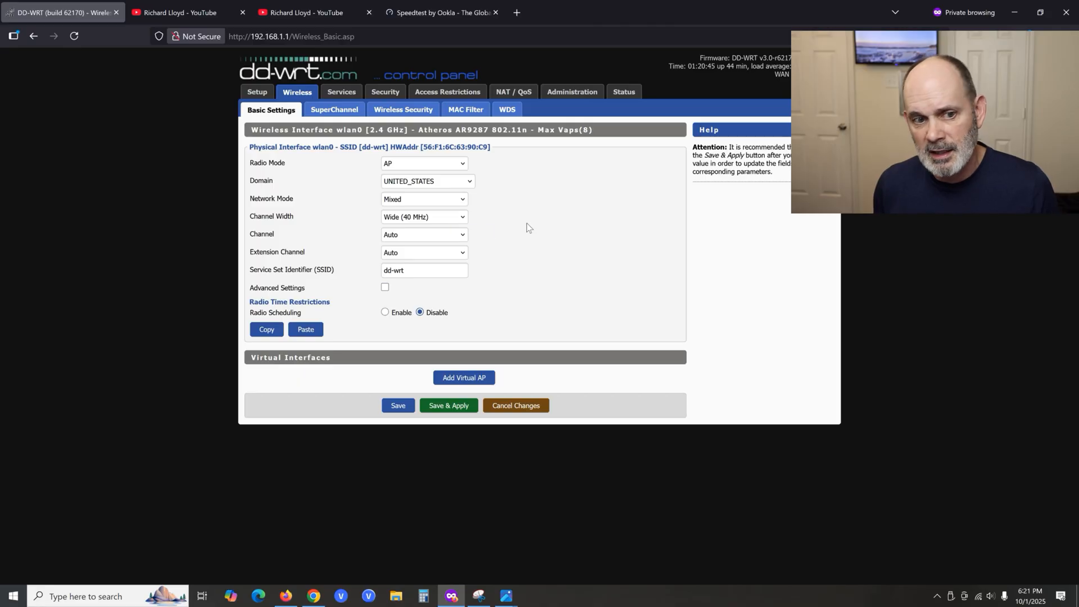
pyautogui.moveTo(576, 221)
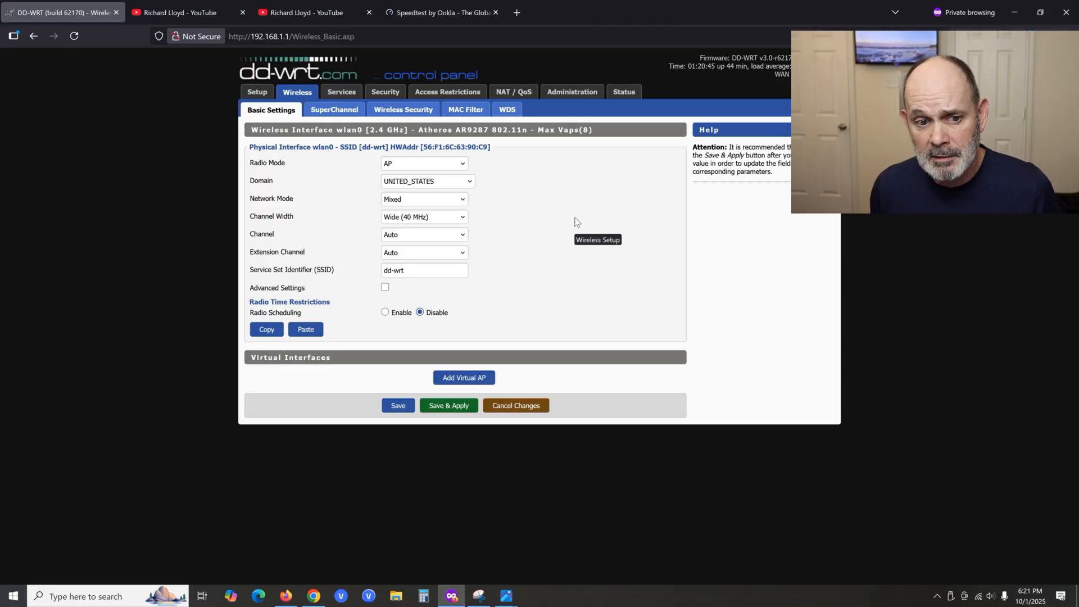
pyautogui.moveTo(455, 220)
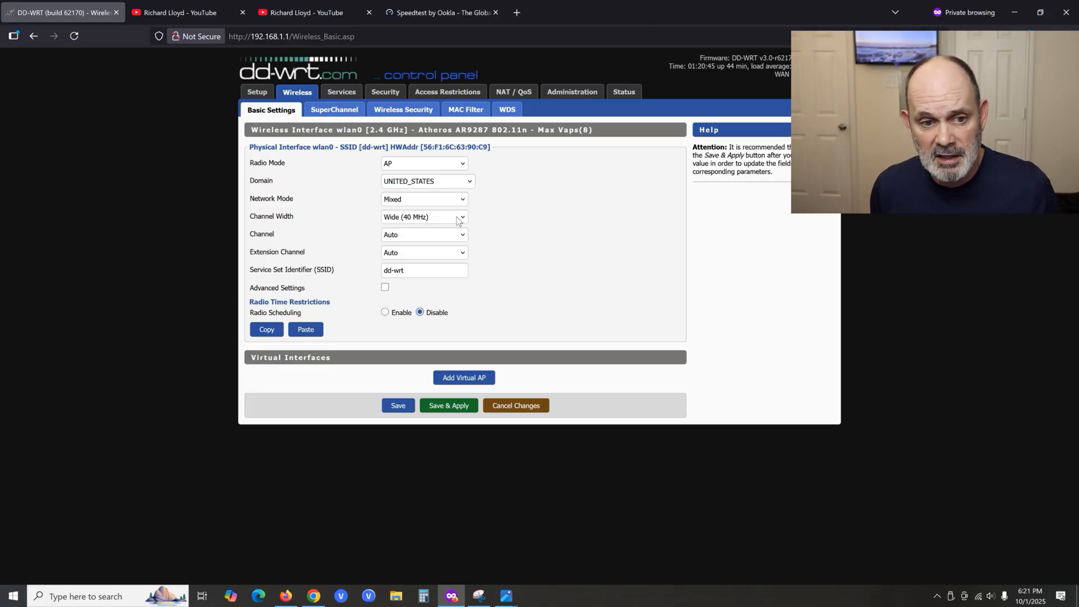
pyautogui.moveTo(435, 28)
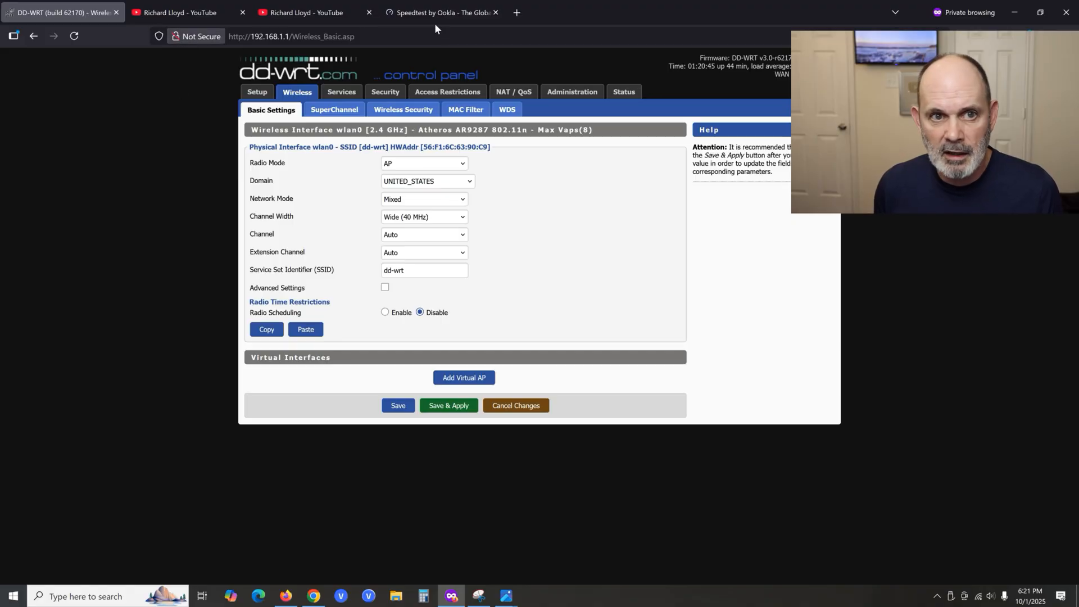
# Review the 85.84 down / 41.05 up result and pick the University of Texas, Austin server.
pyautogui.click(441, 12)
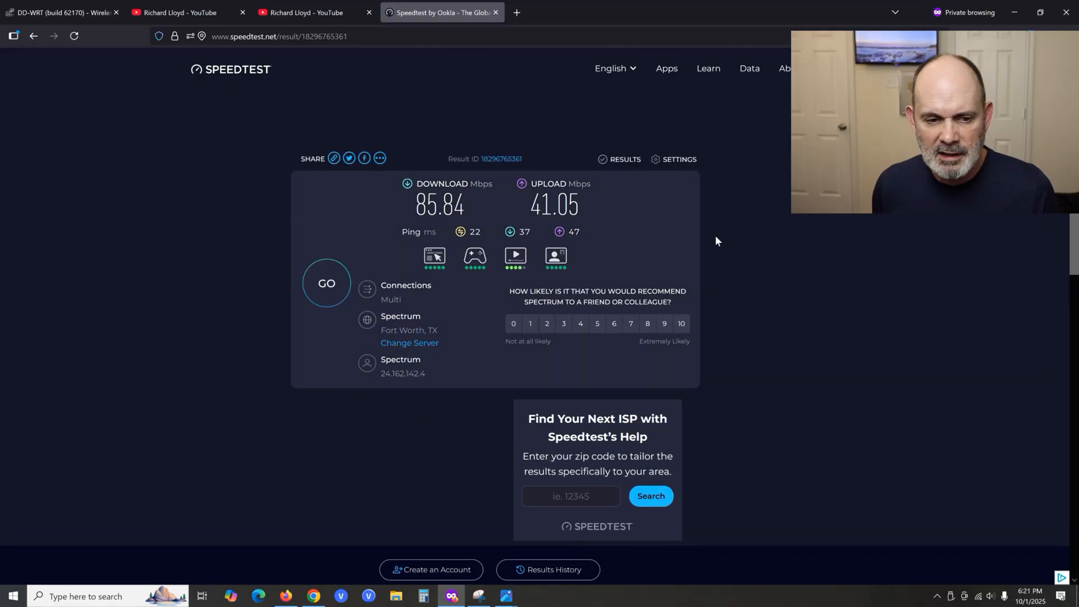
pyautogui.moveTo(477, 295)
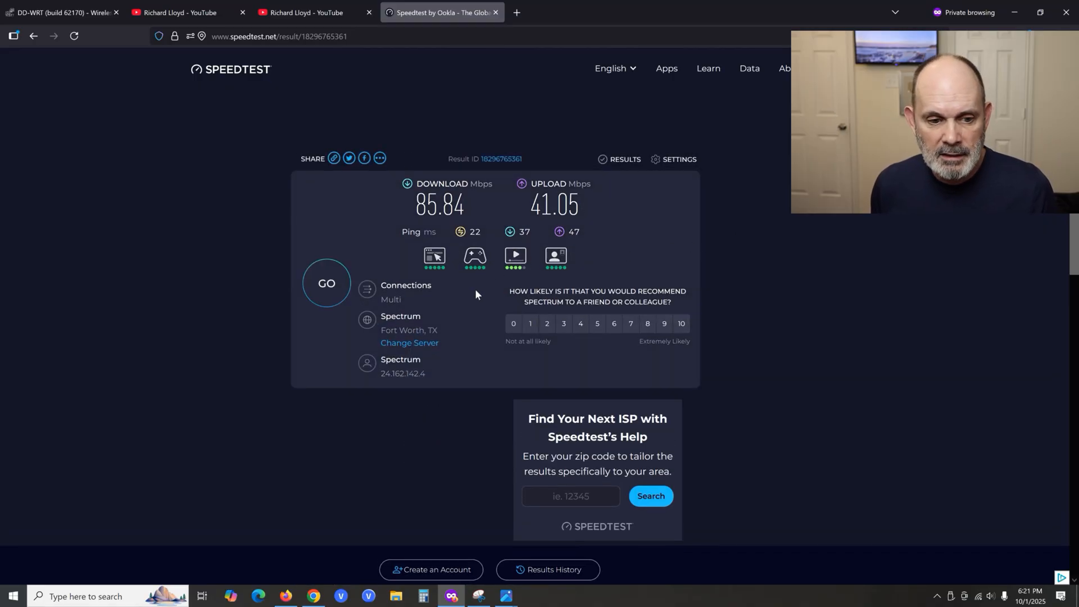
pyautogui.click(410, 343)
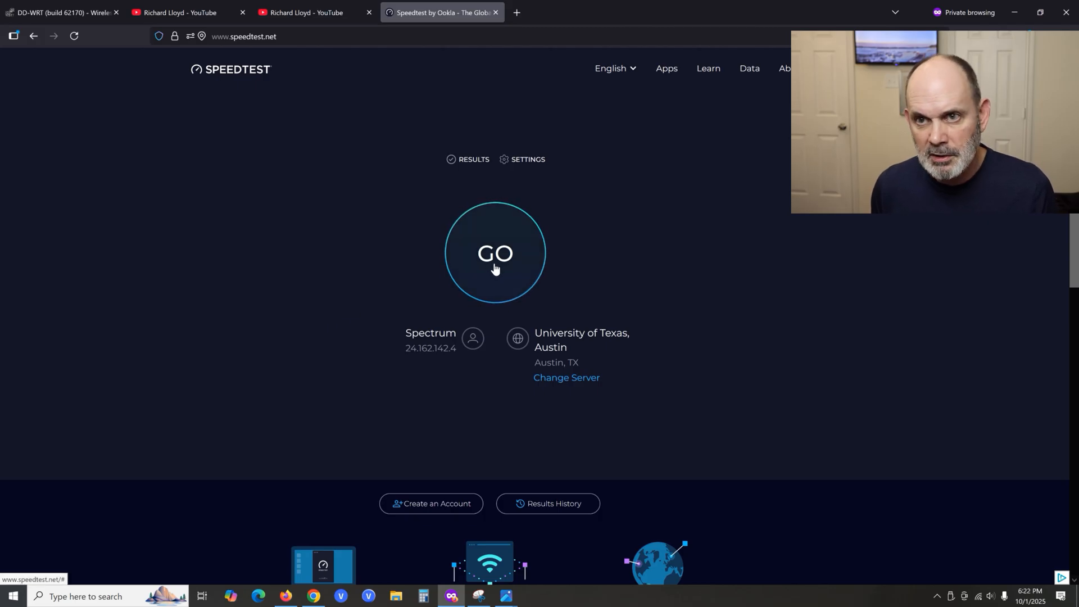
# Run a speed test against the Austin server, measuring about 69.46 Mbps download.
pyautogui.click(495, 253)
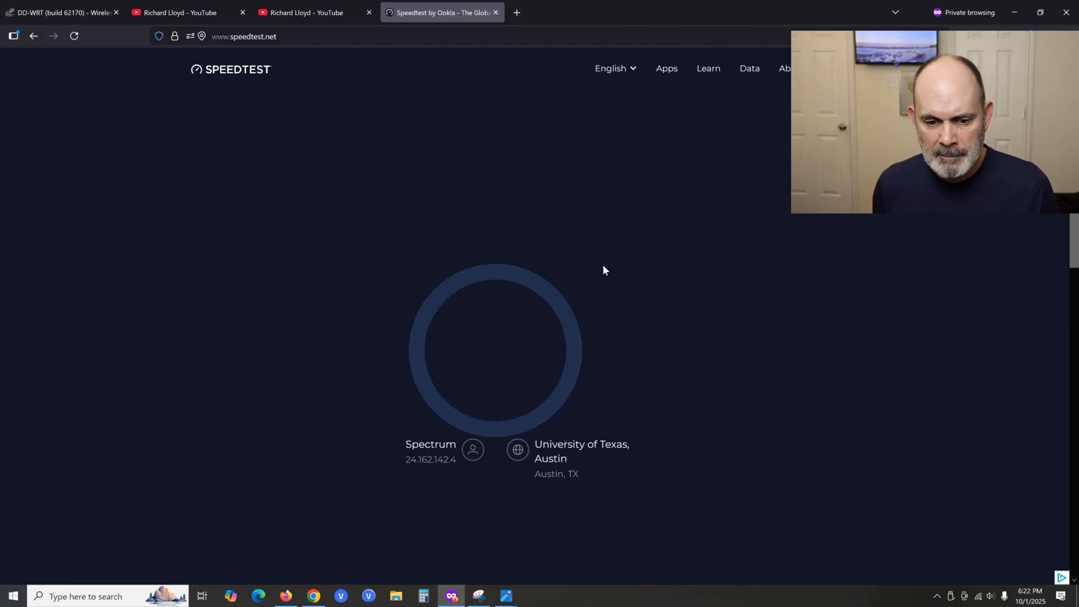
pyautogui.click(494, 349)
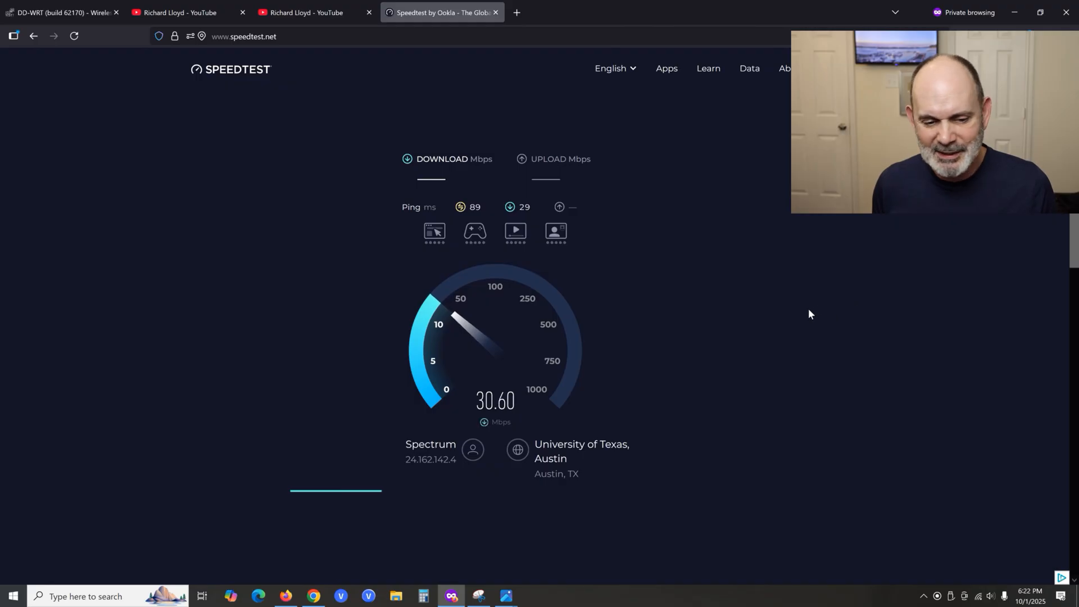
pyautogui.moveTo(684, 307)
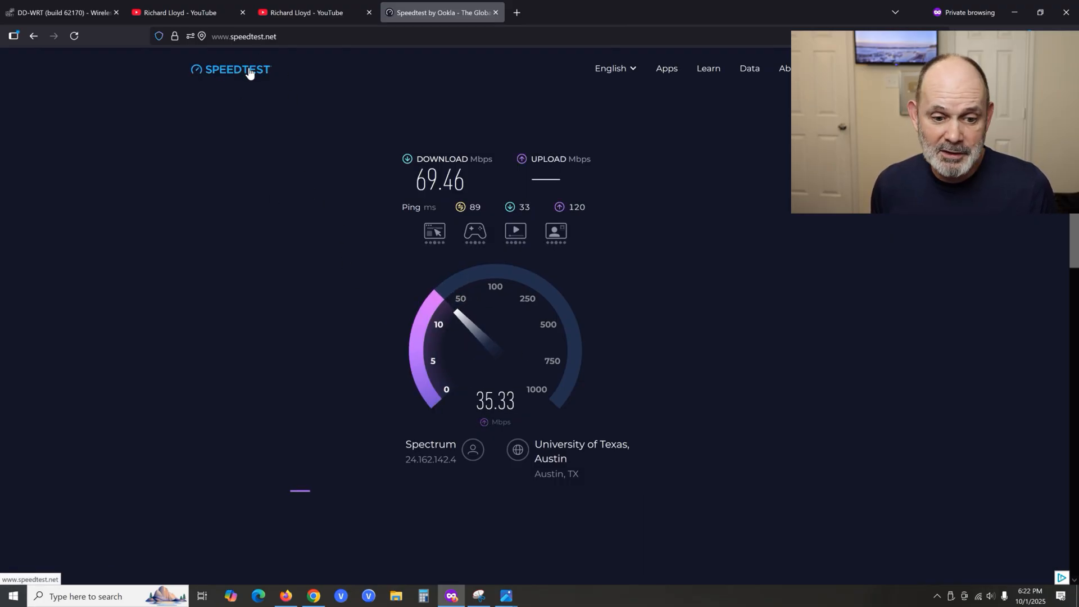
# Go back to the Speedtest home page and reselect the Spectrum Fort Worth server.
pyautogui.click(236, 70)
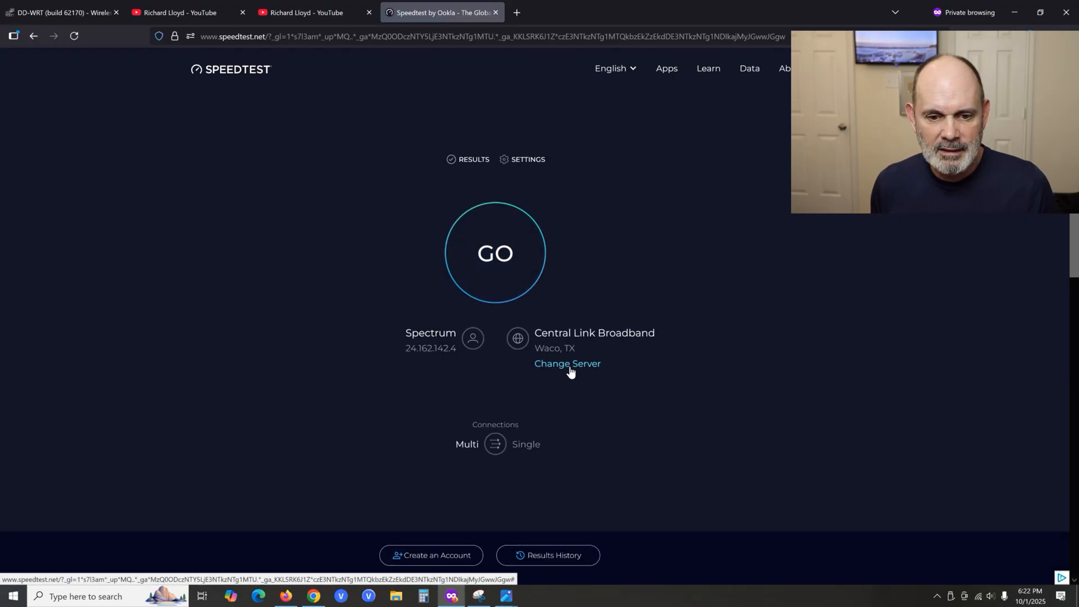
pyautogui.click(567, 363)
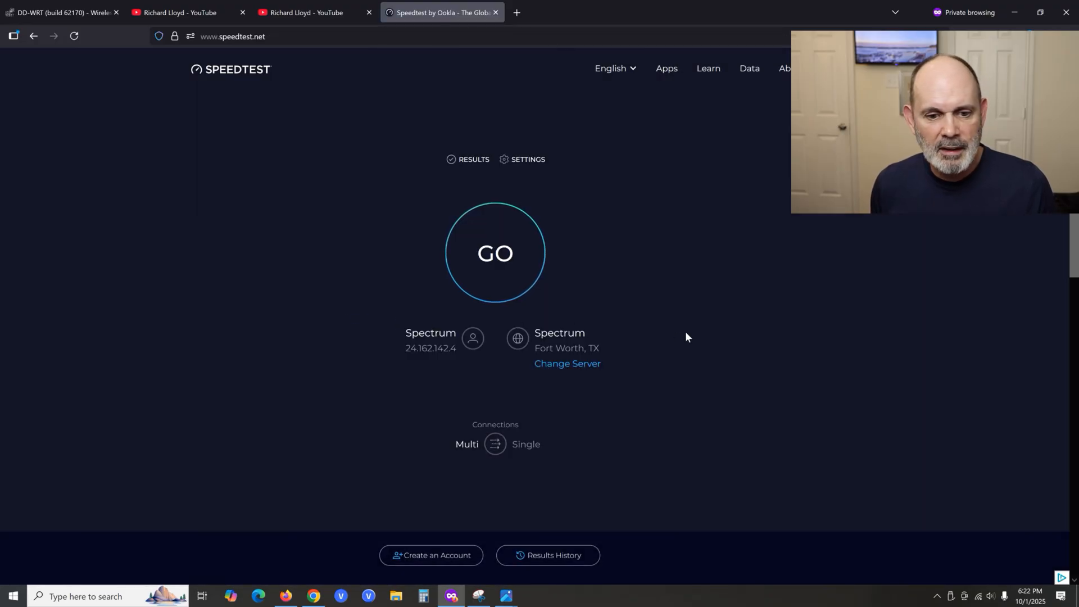